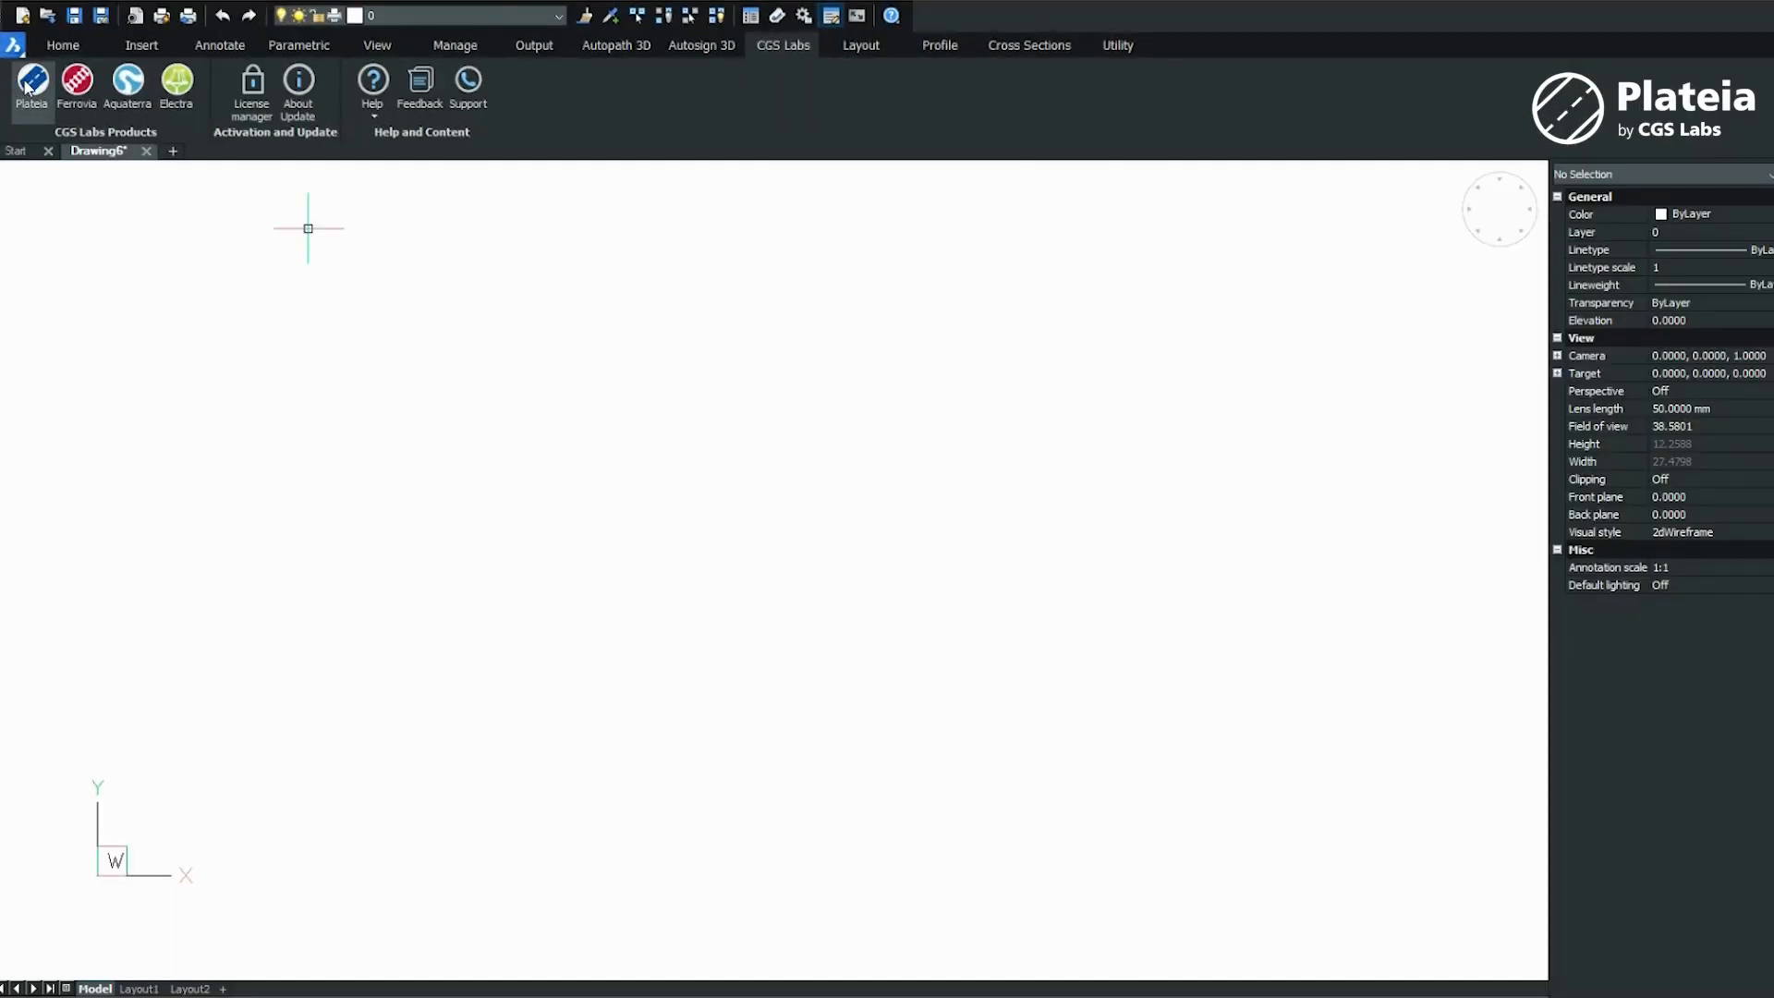
{"action": "mouse_move", "coordinate": [1168, 46]}
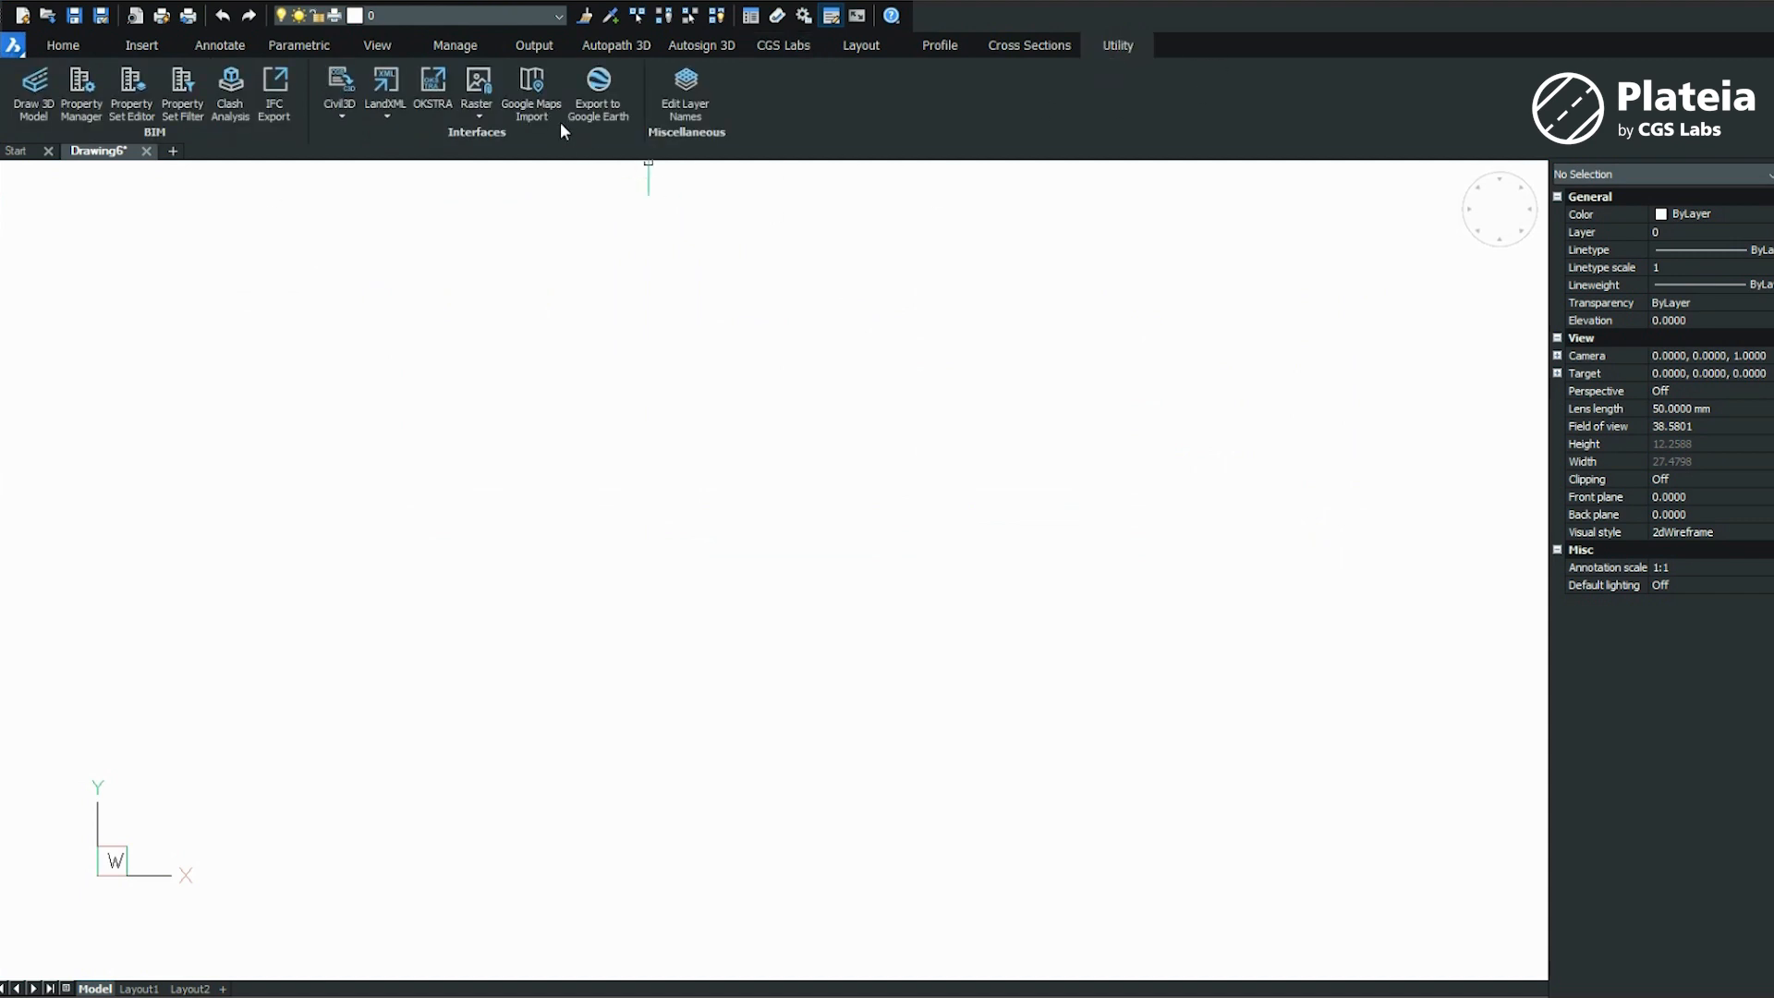
Import the Abu Dhabi map area with elevation points using the Dubai Local Transverse Mercator system
{"action": "left_click", "coordinate": [530, 93]}
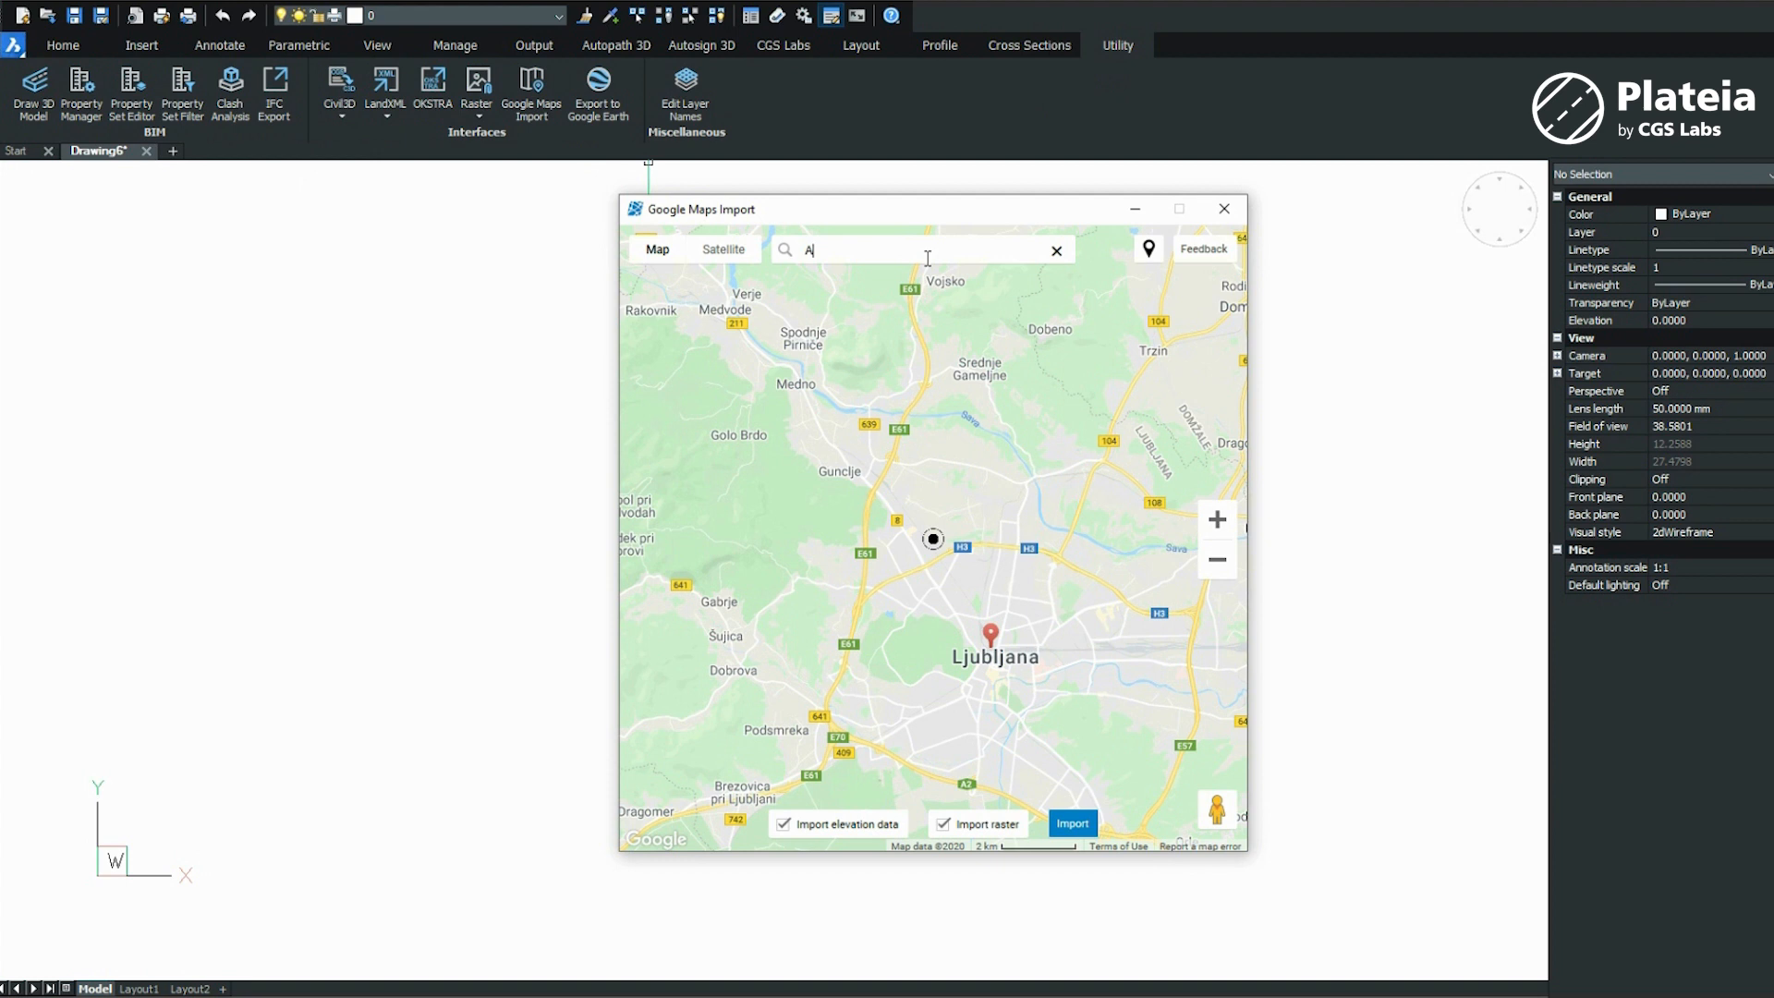
{"action": "type", "text": "ABU DHABI"}
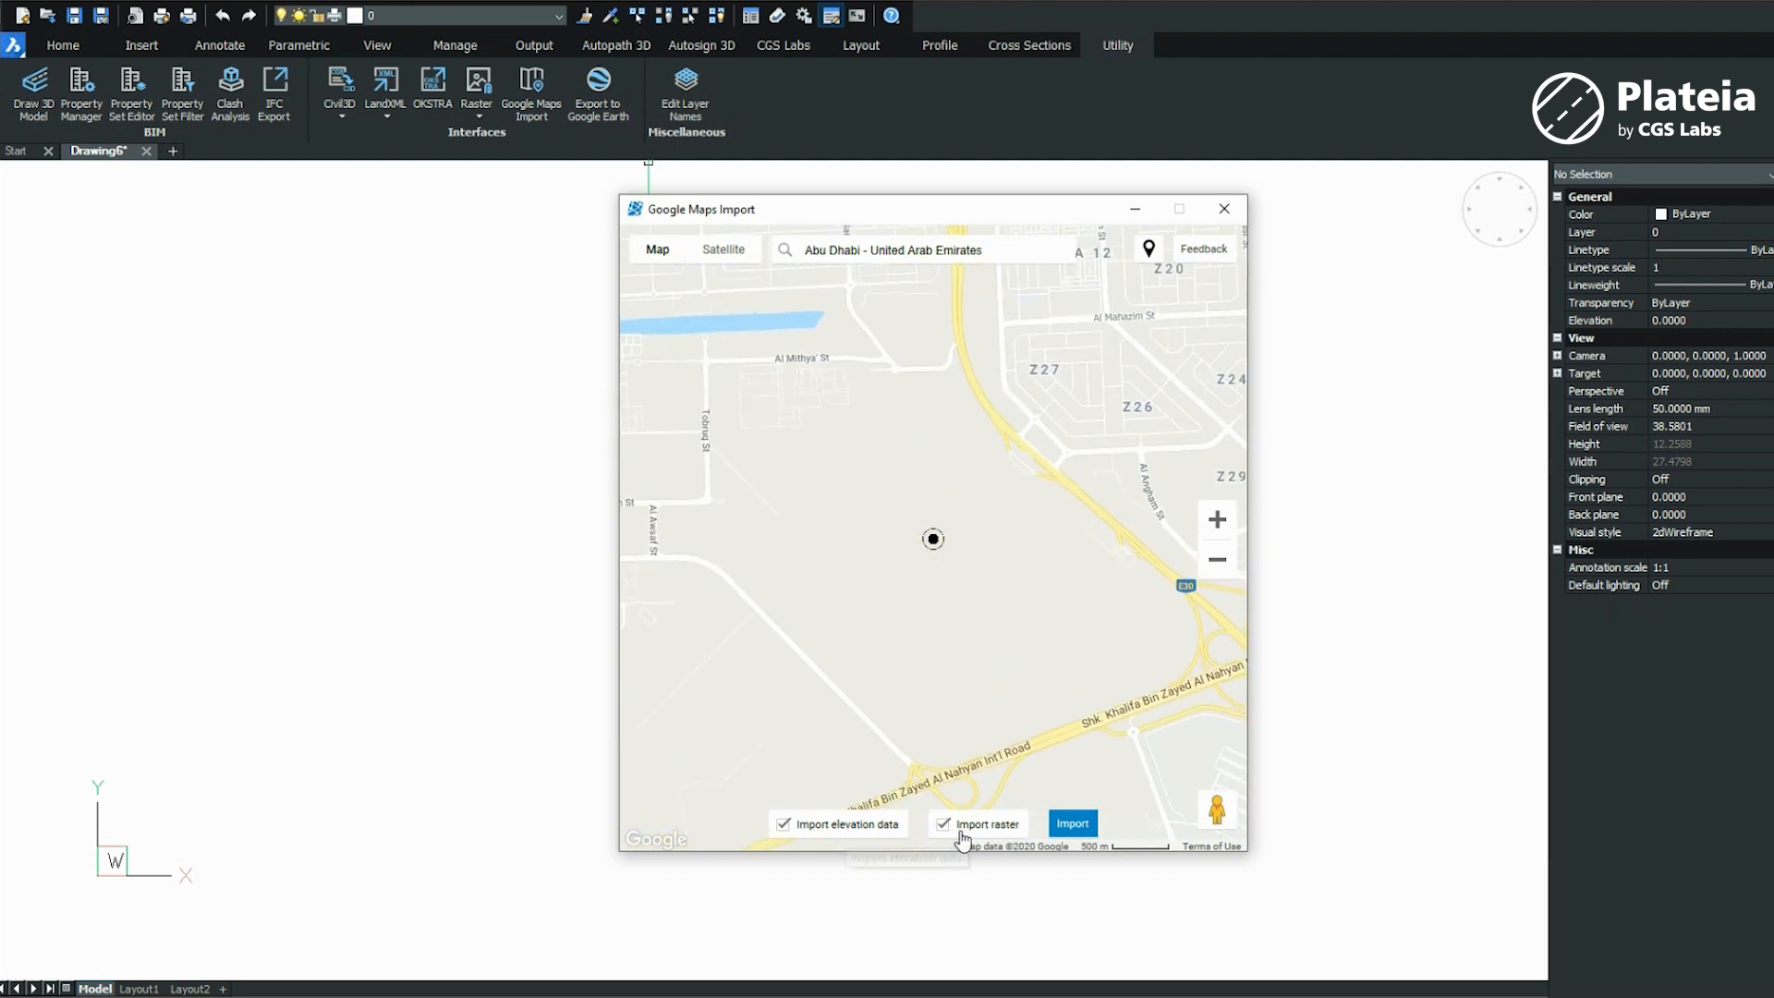
{"action": "left_click", "coordinate": [1070, 827]}
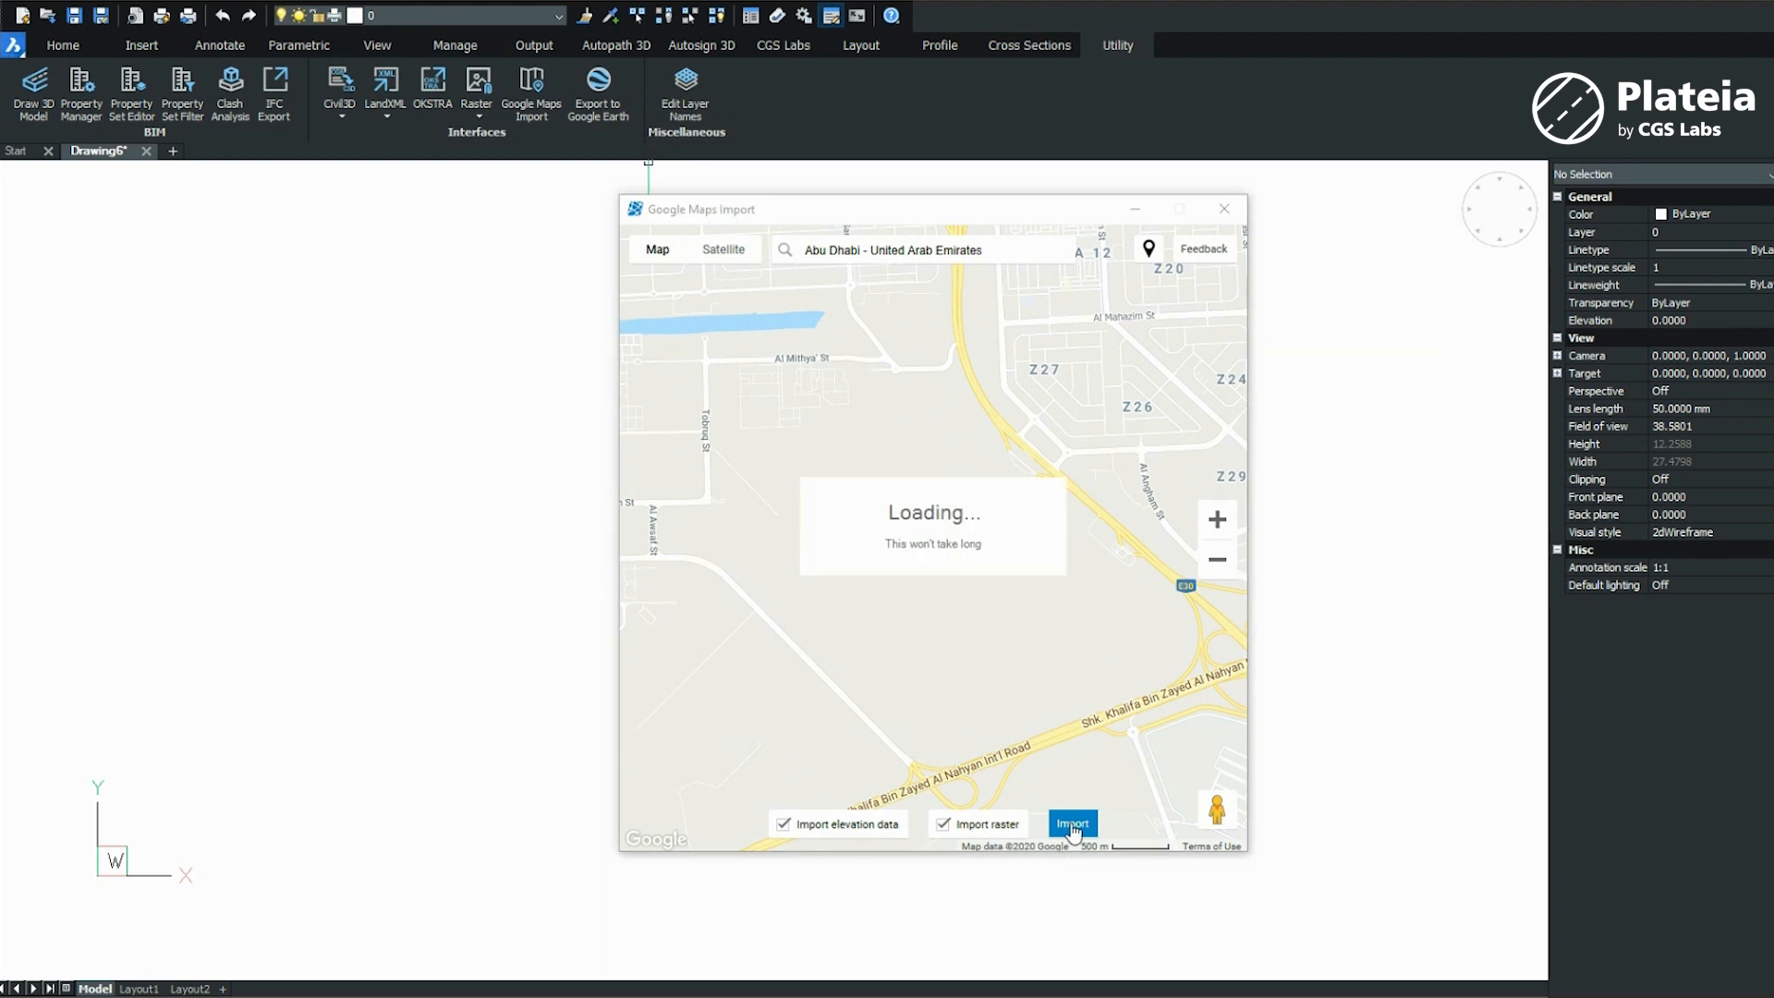
{"action": "left_click", "coordinate": [1070, 822]}
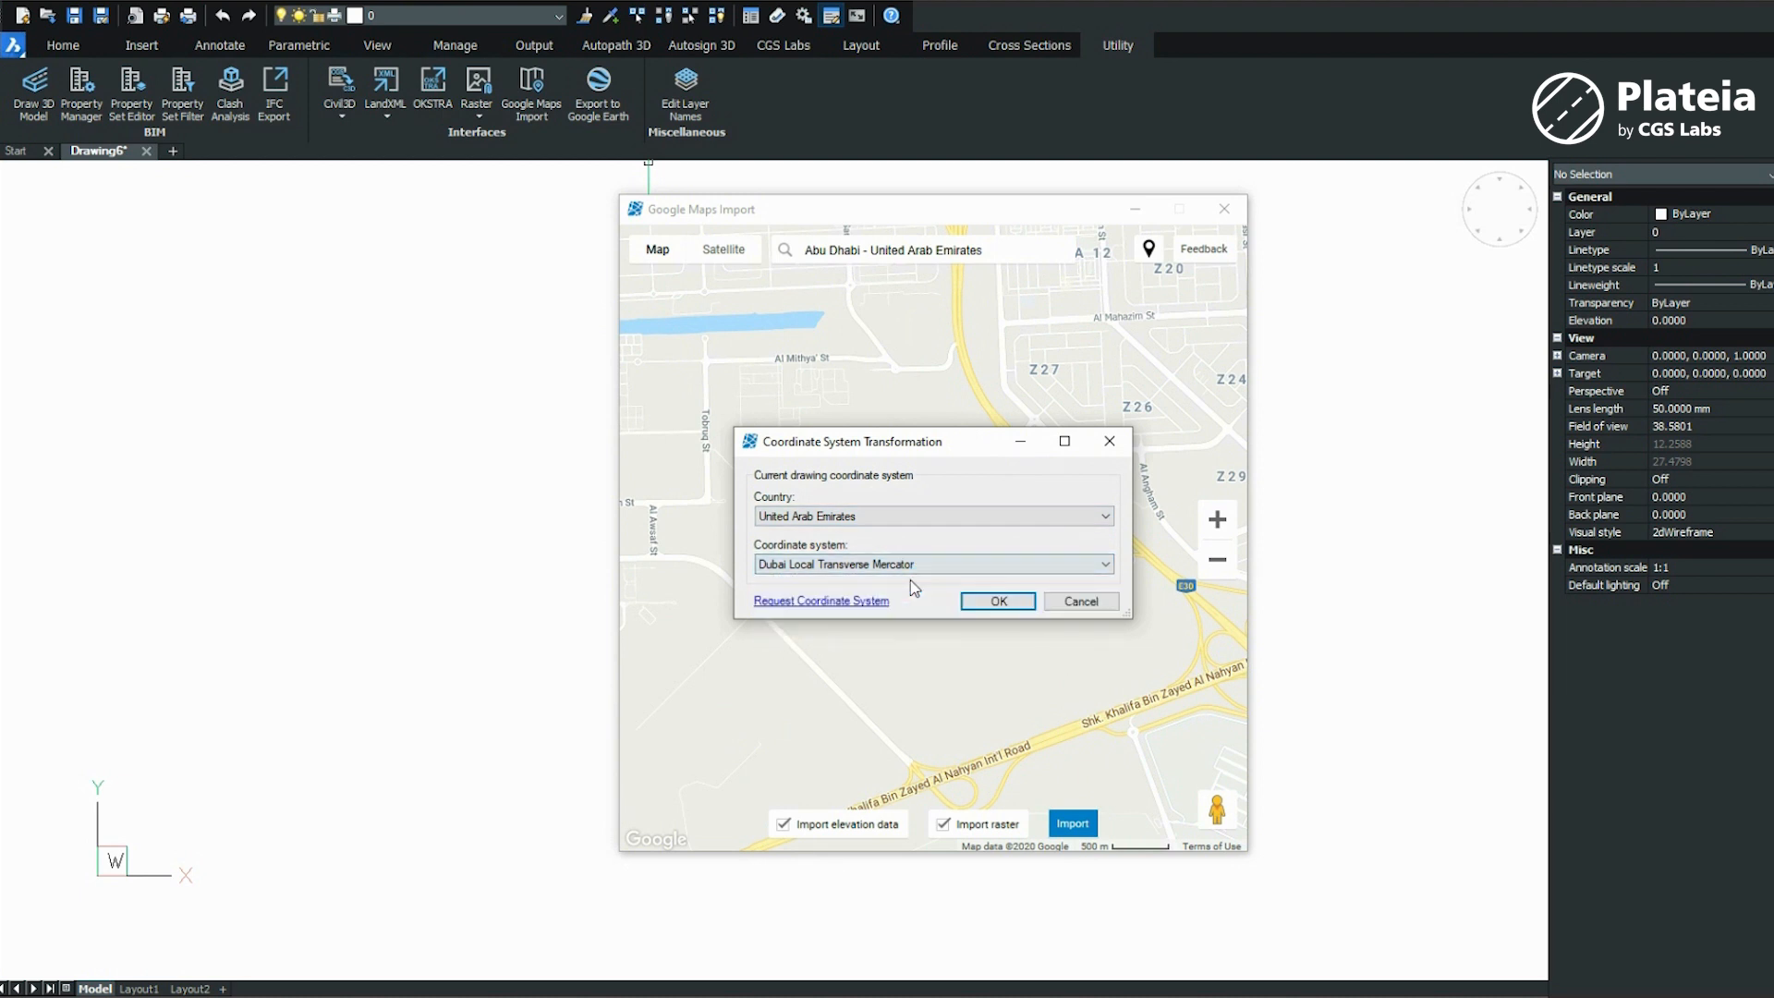
{"action": "left_click", "coordinate": [996, 600]}
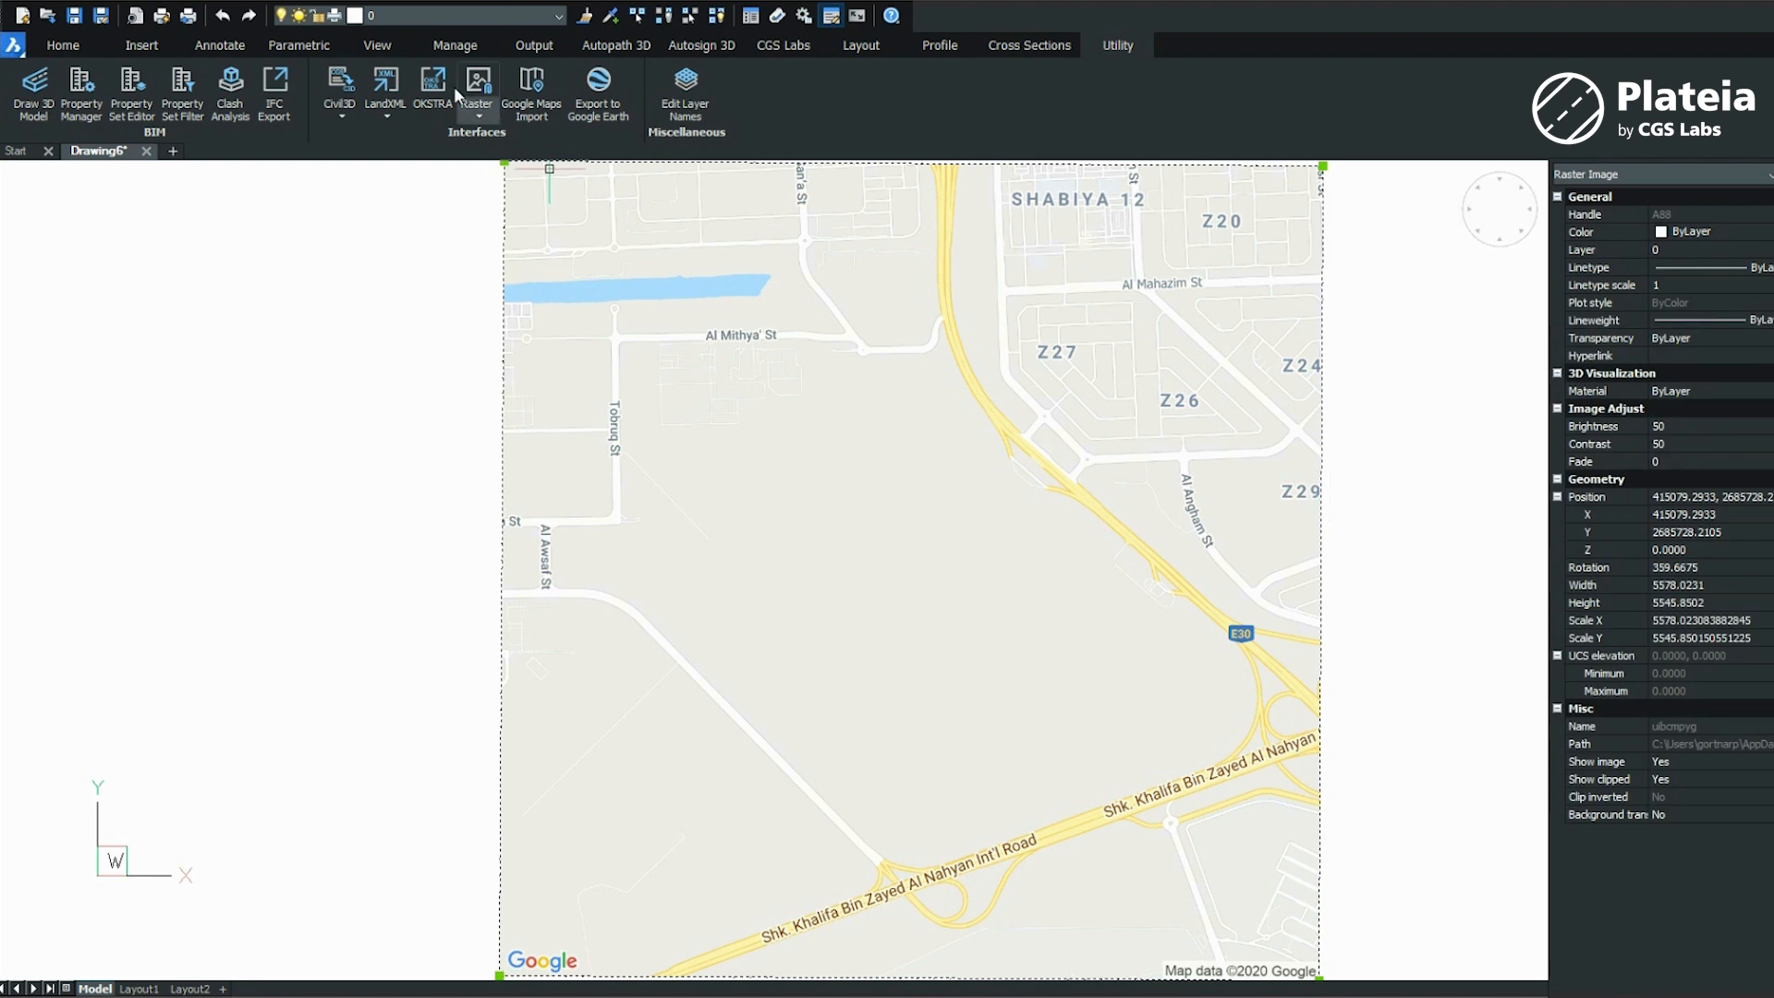
Start a new terrain surface from the Terrain tools
{"action": "left_click", "coordinate": [249, 21]}
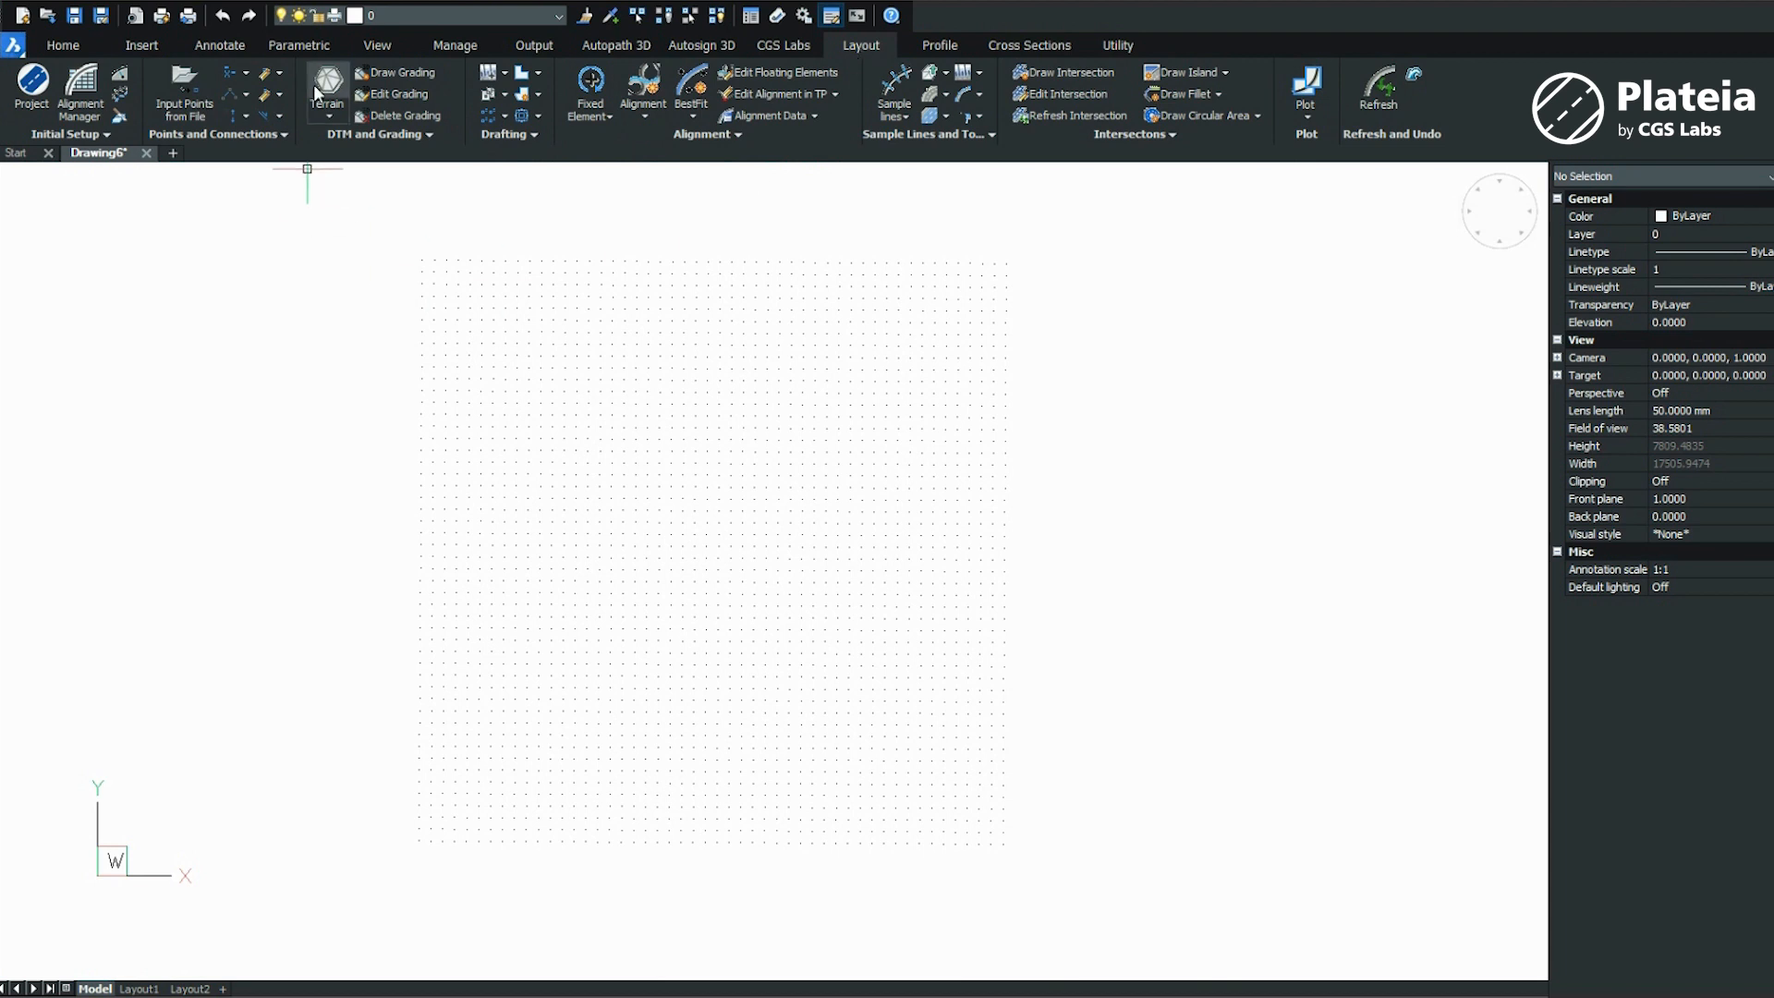
{"action": "left_click", "coordinate": [325, 85]}
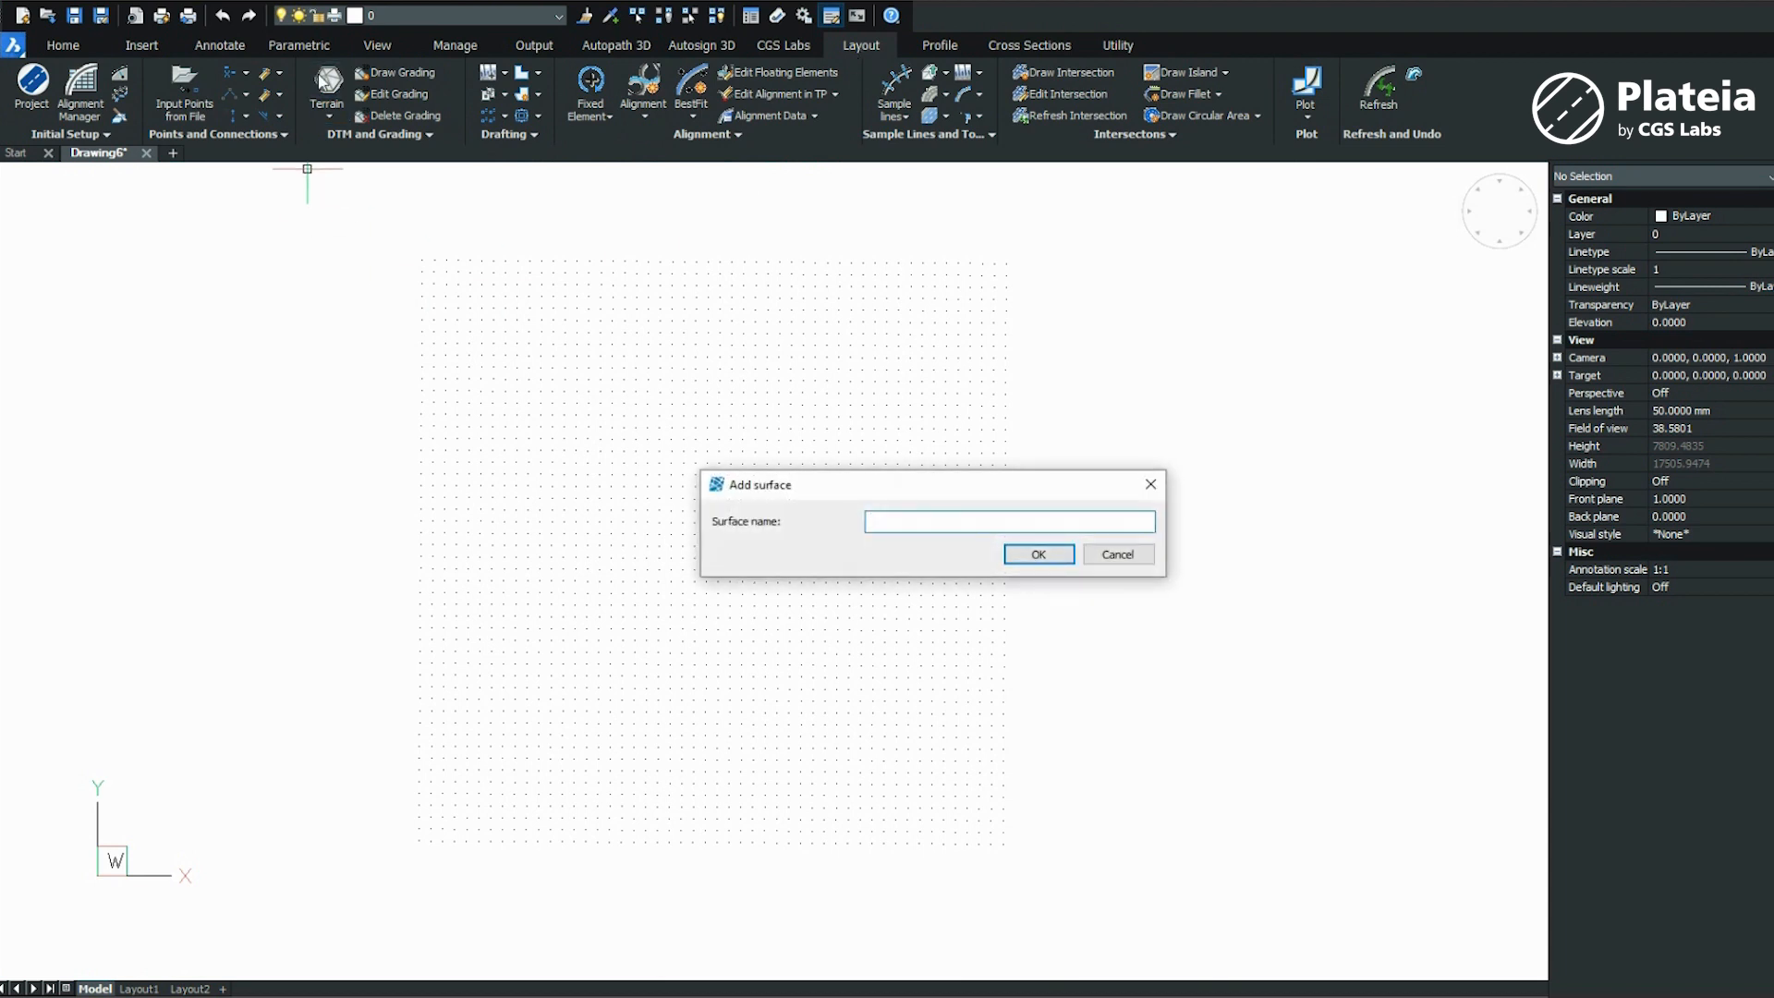
Build a DTM surface from the imported points and draw it as a triangle mesh
{"action": "left_click", "coordinate": [1036, 554]}
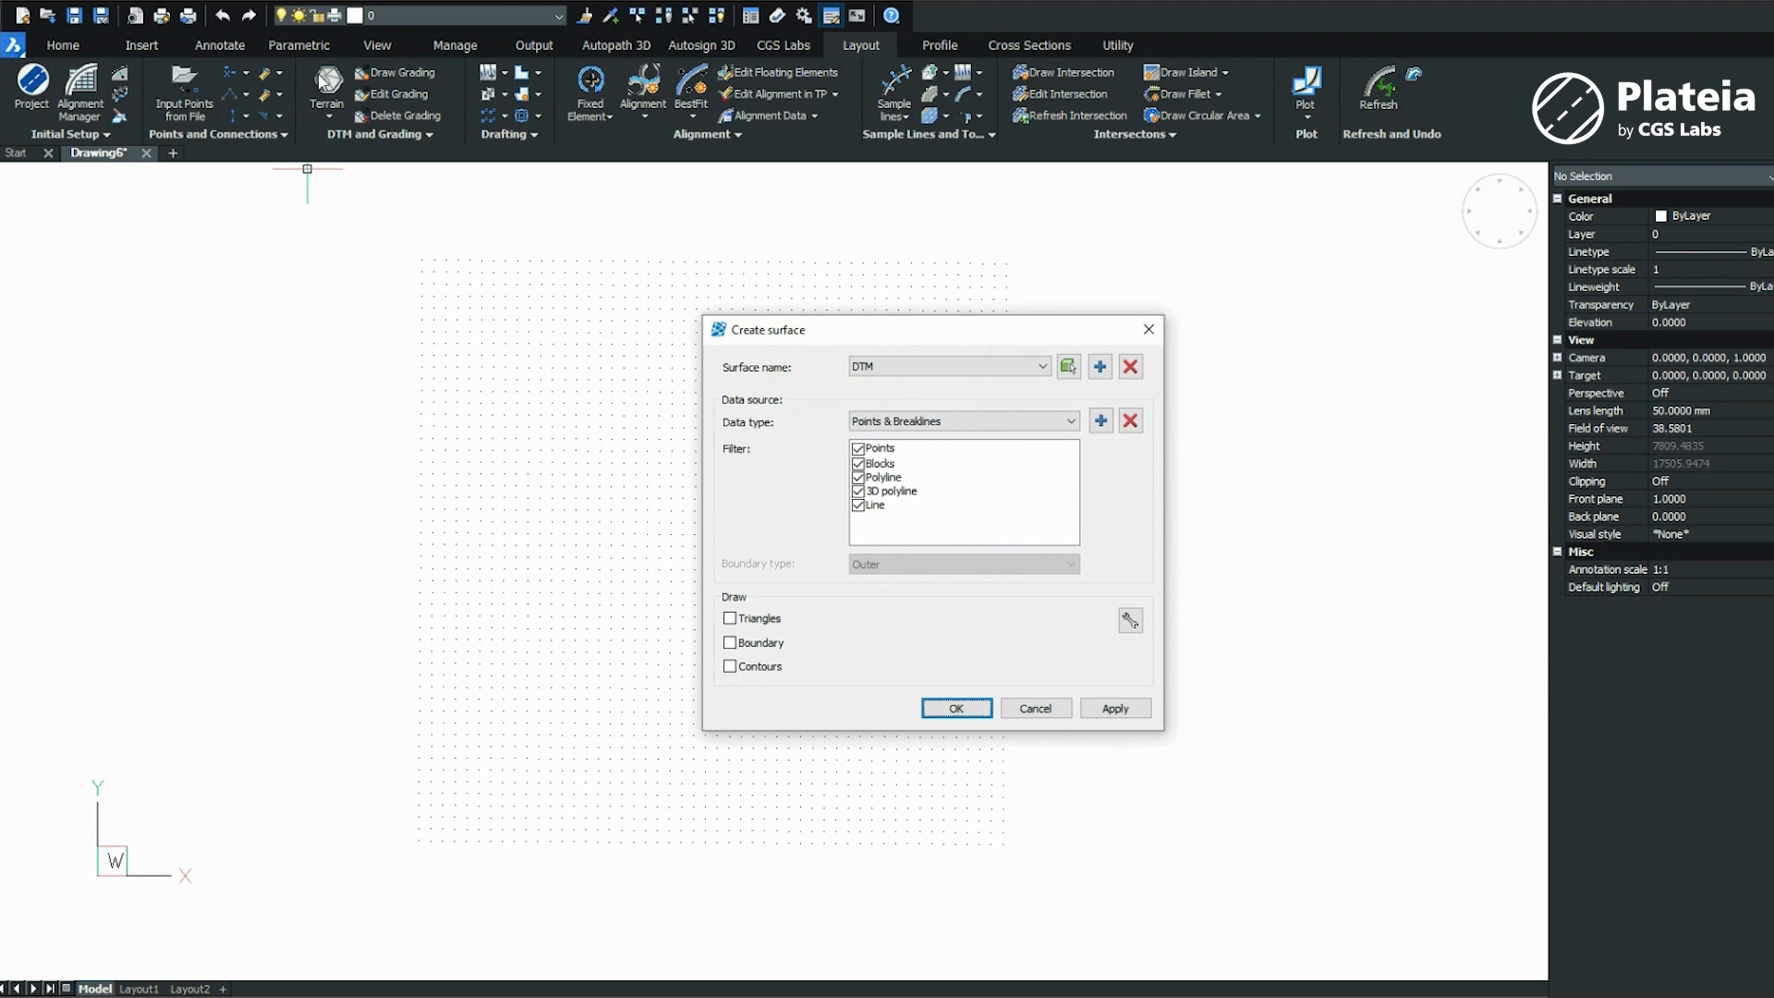
{"action": "left_click", "coordinate": [961, 421]}
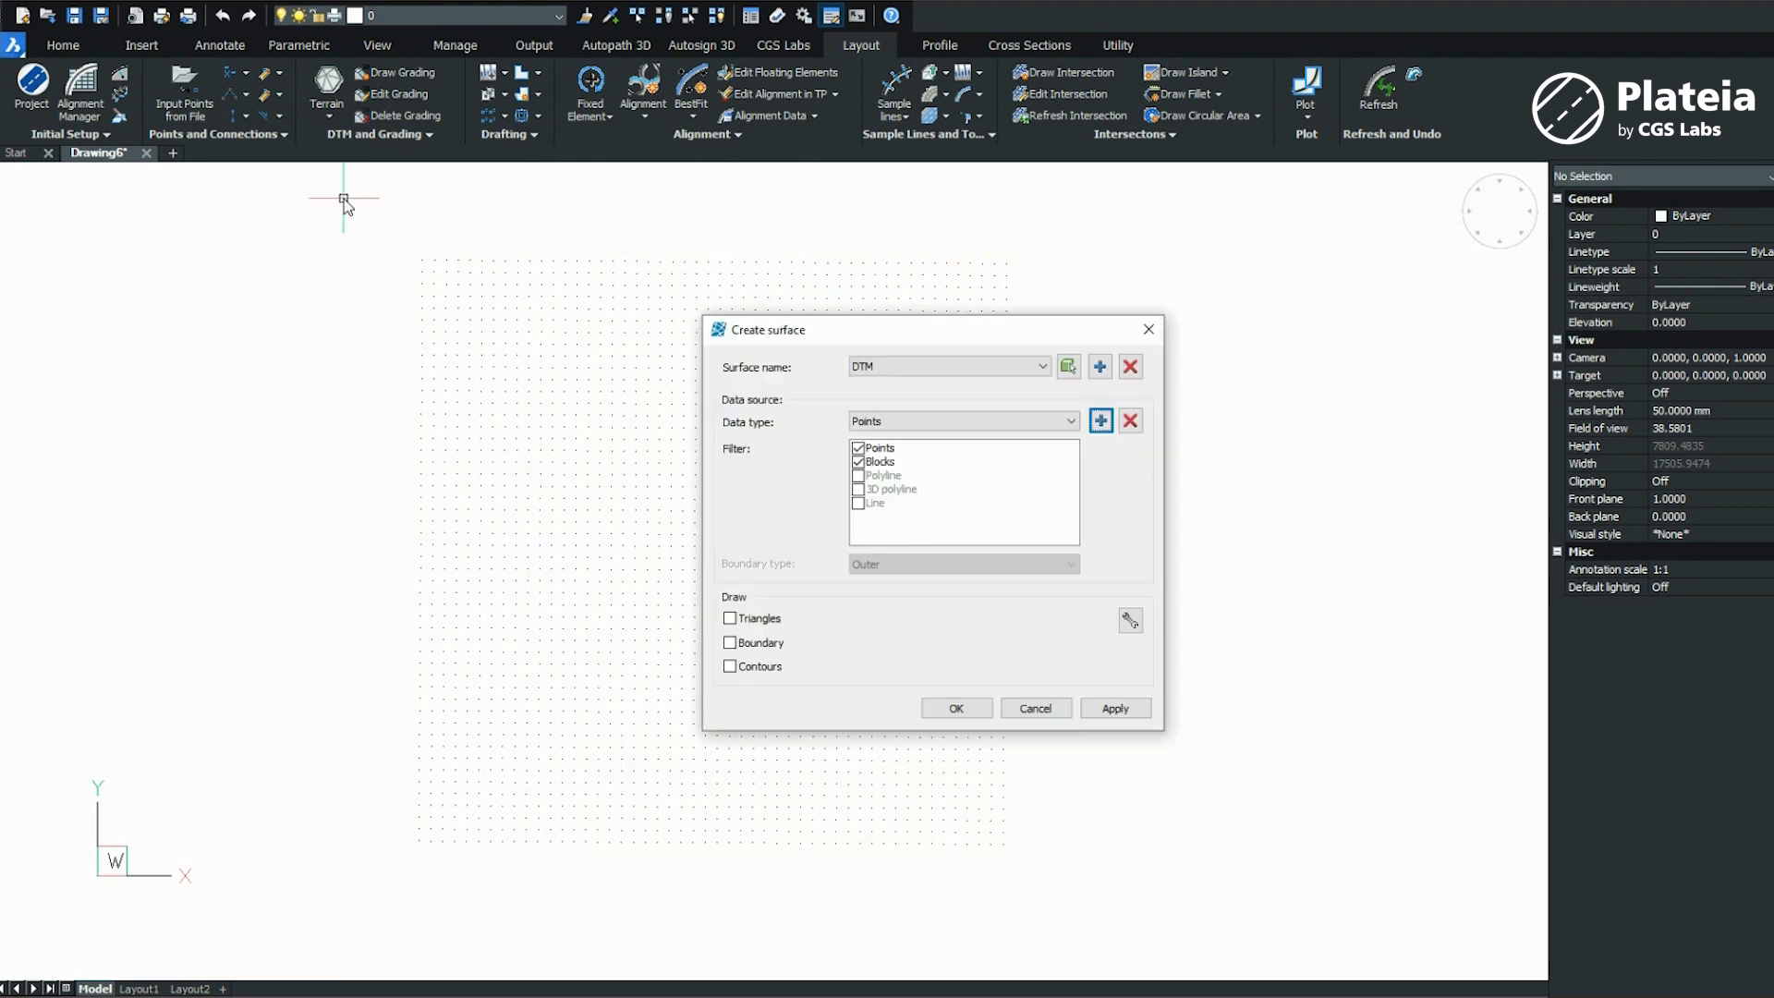
{"action": "left_click", "coordinate": [729, 617]}
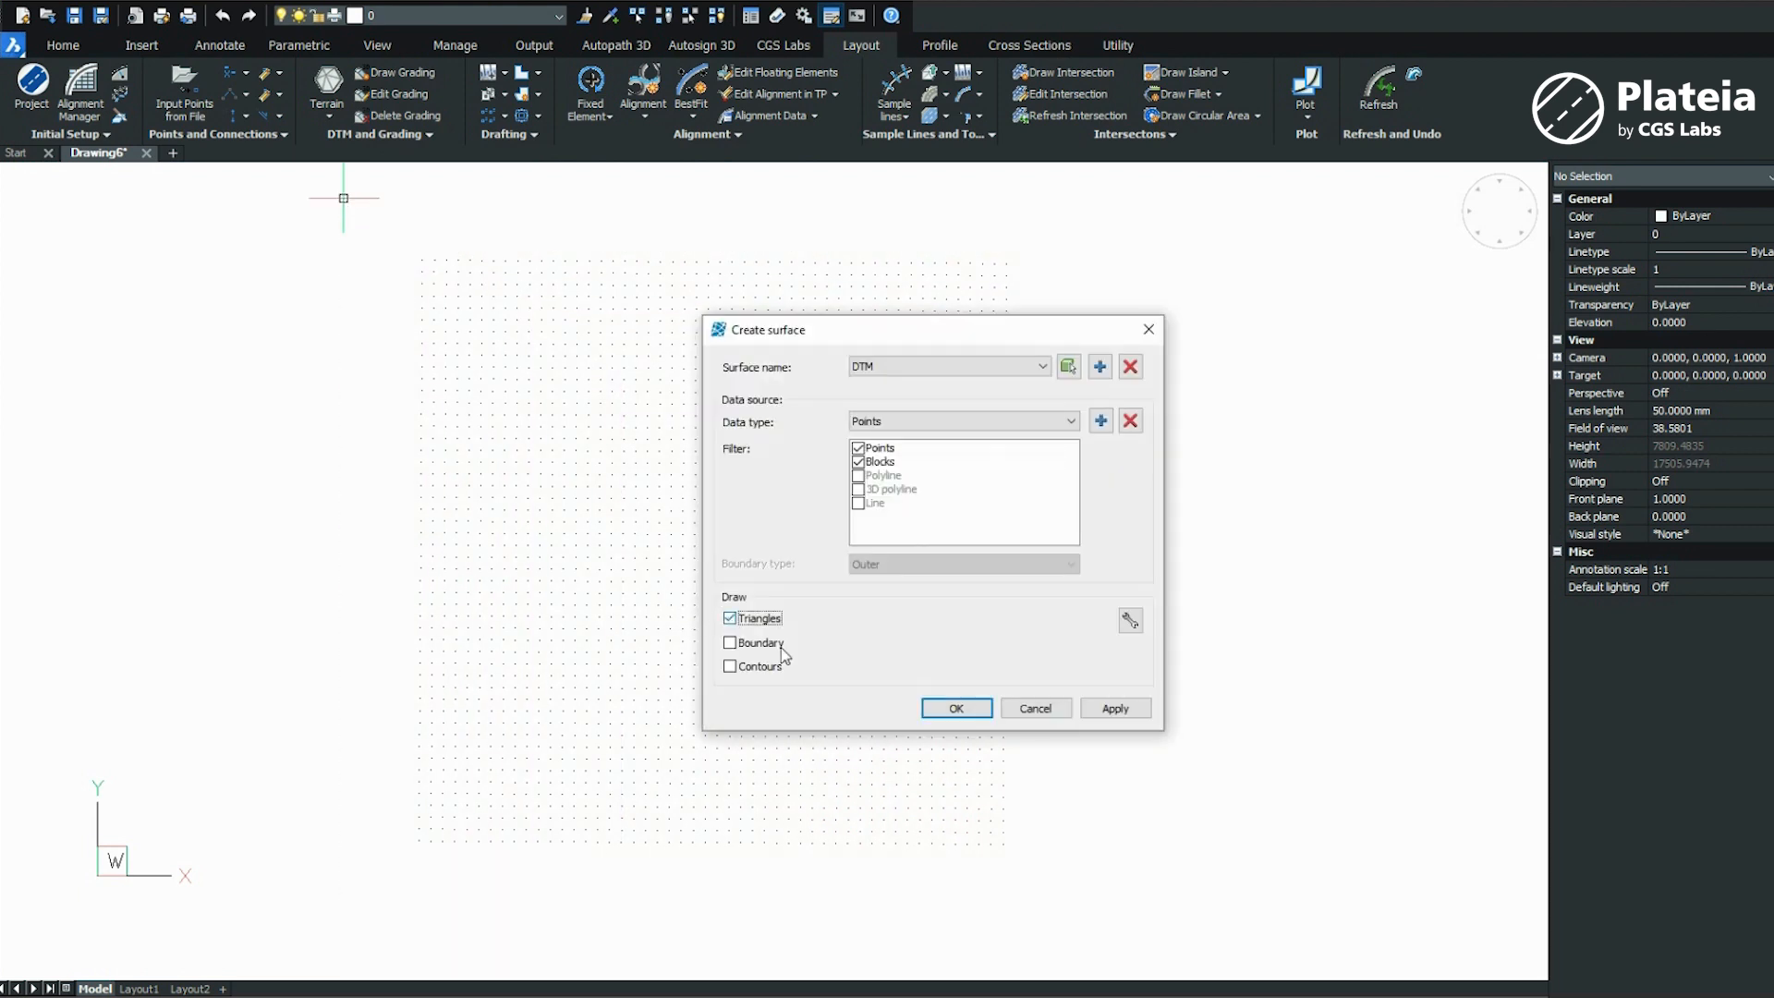
{"action": "left_click", "coordinate": [954, 708]}
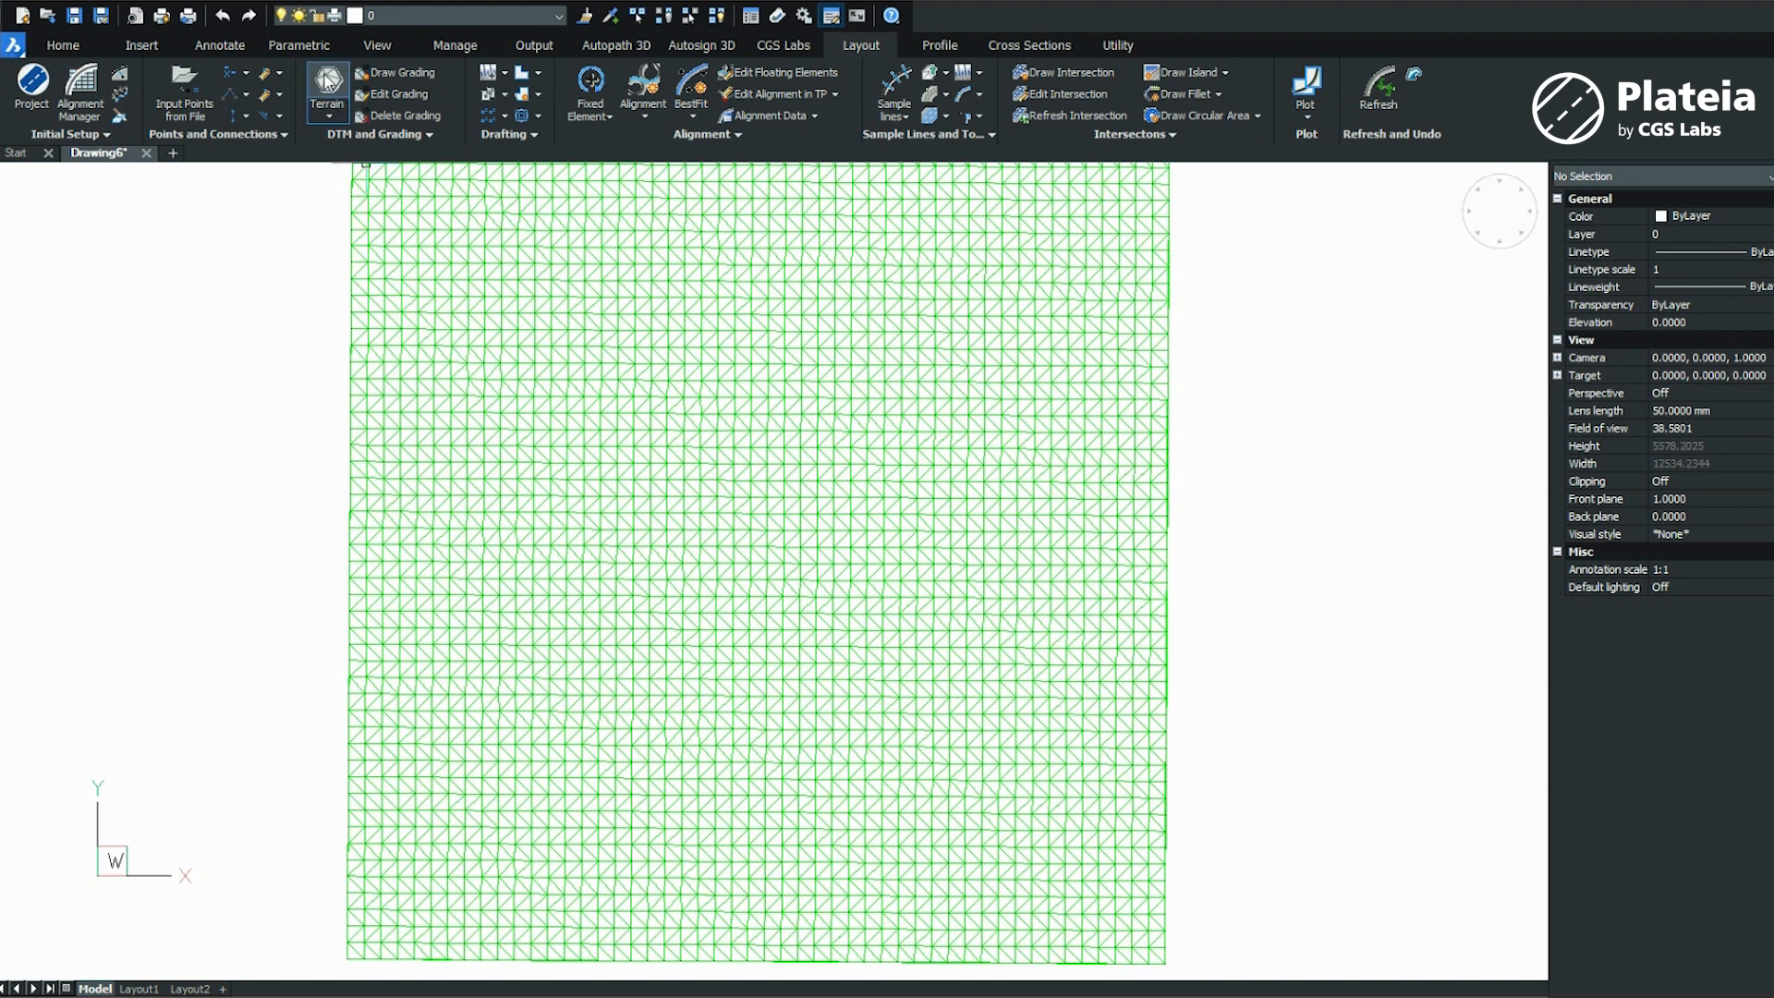
Reopen the surface options and its drawing settings
{"action": "left_click", "coordinate": [327, 84]}
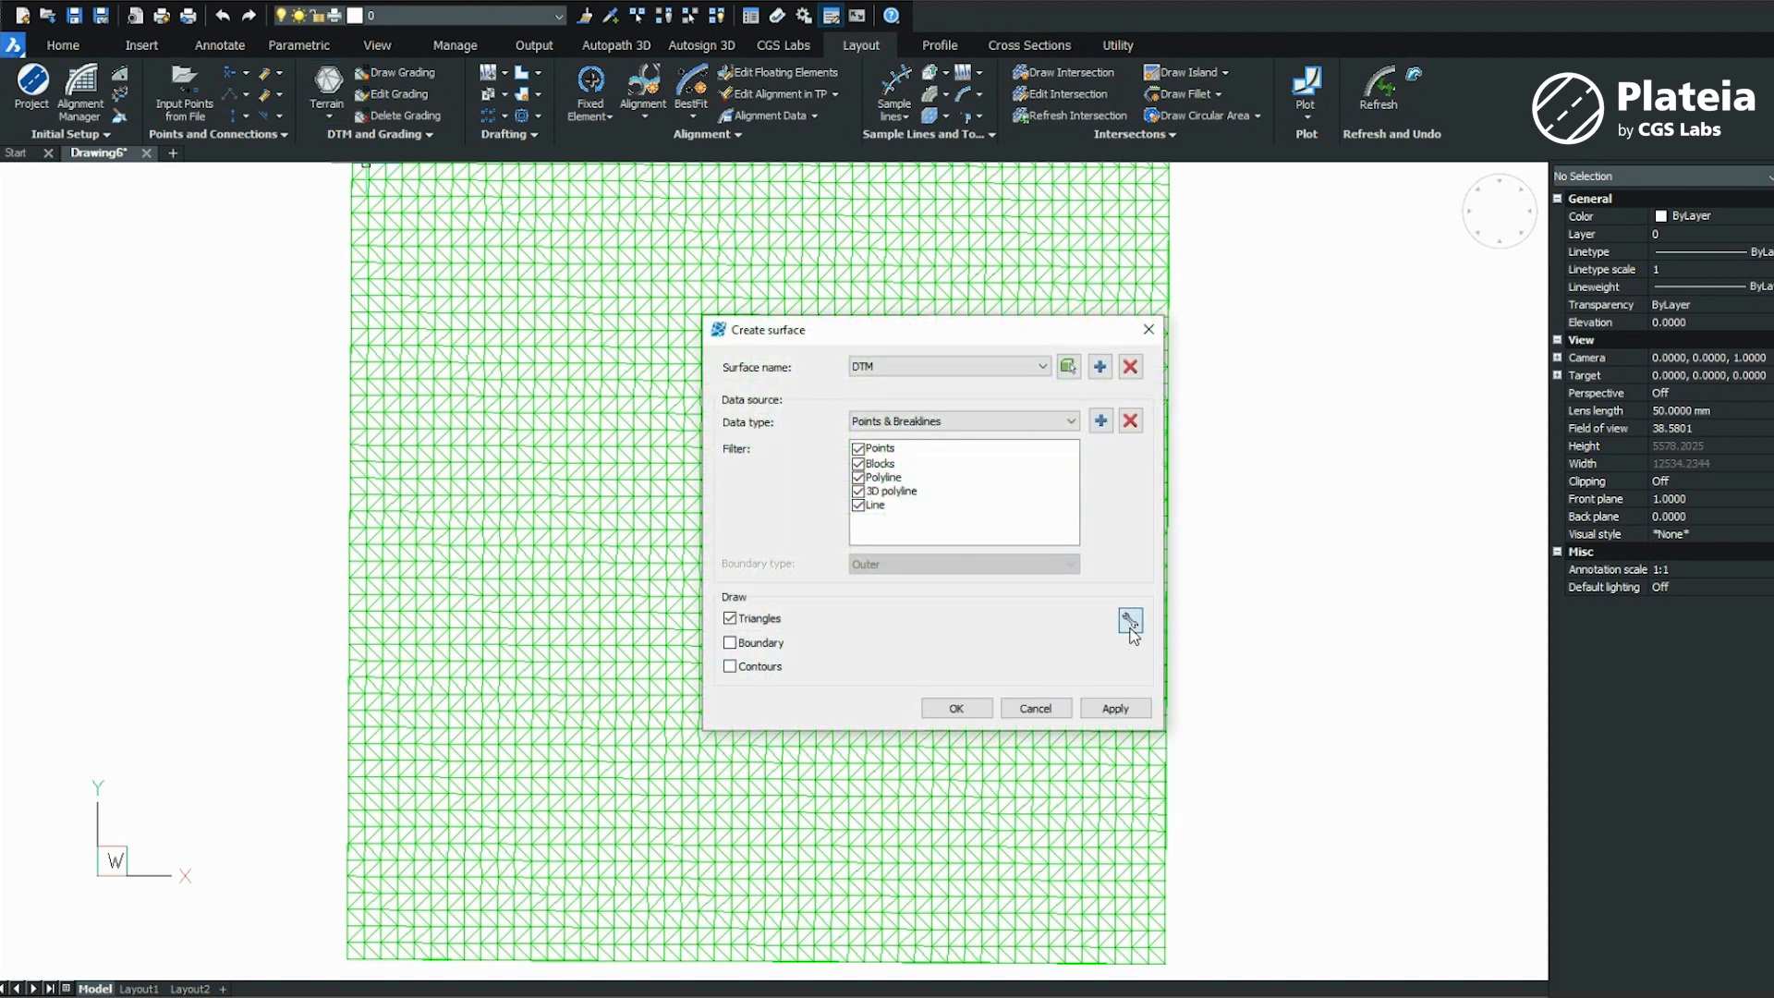
{"action": "left_click", "coordinate": [1129, 621]}
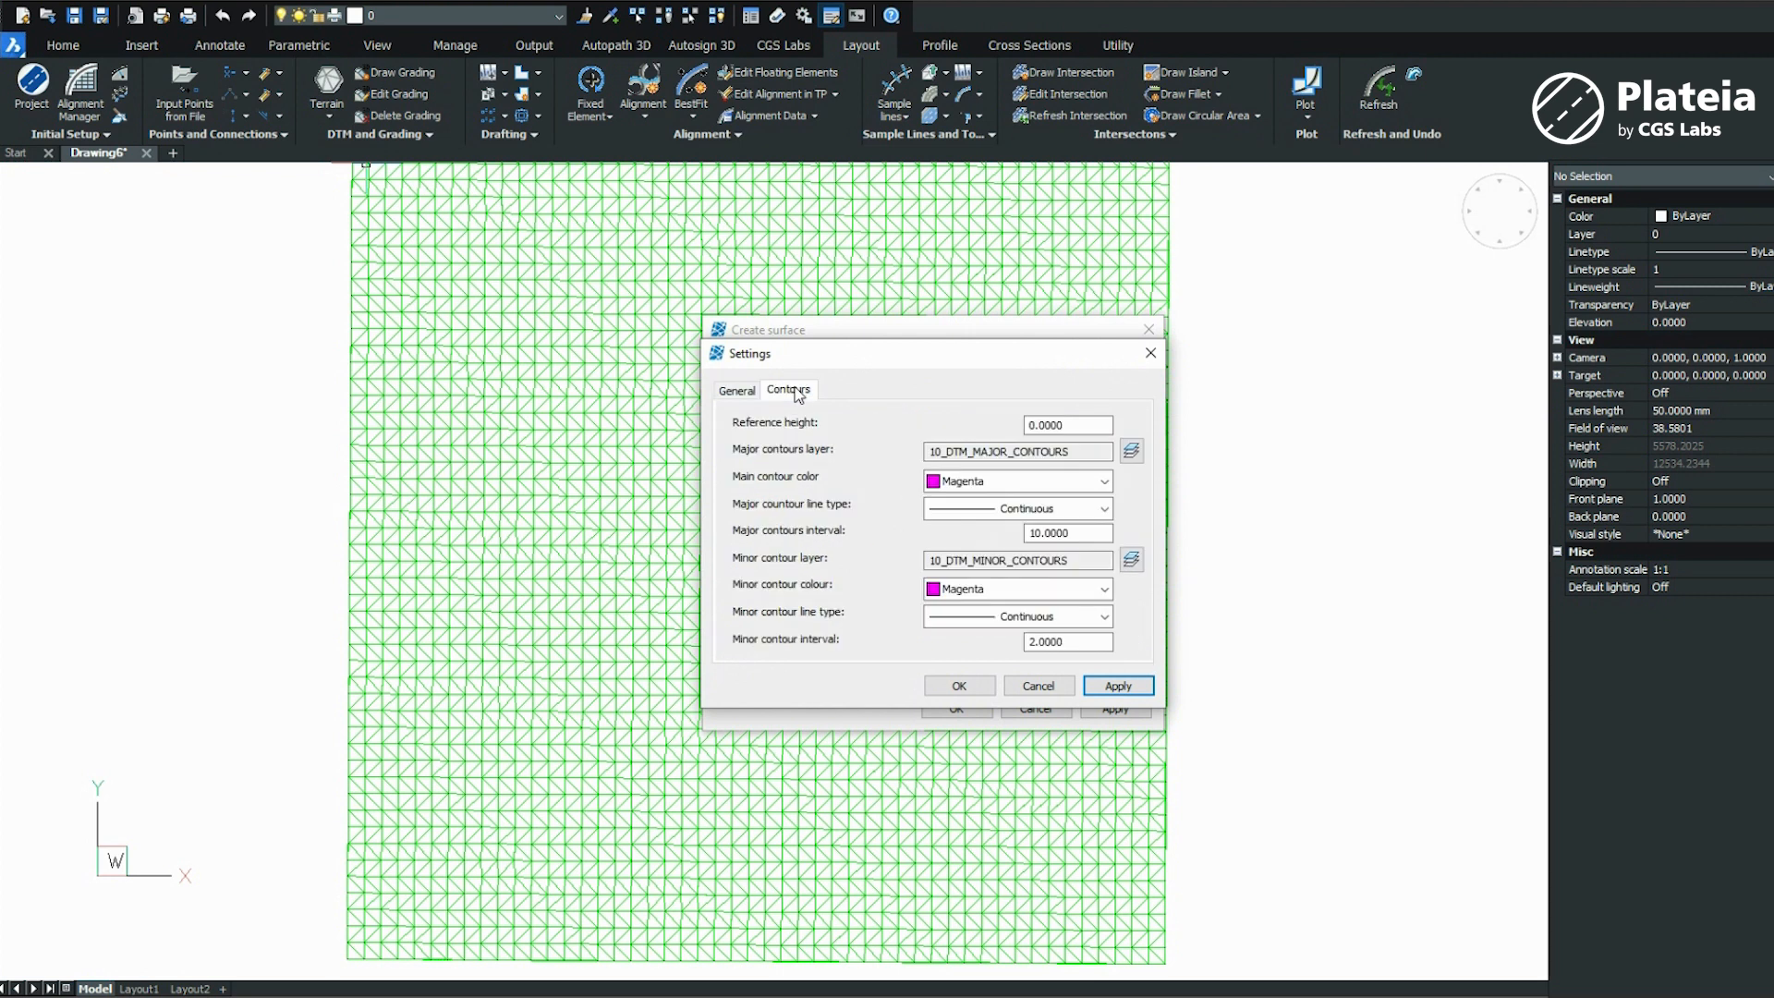
Set major contours to colour 8 at interval 3 and minor contours to colour 254 at interval 1
{"action": "left_click", "coordinate": [1101, 481]}
{"action": "type", "text": "3"}
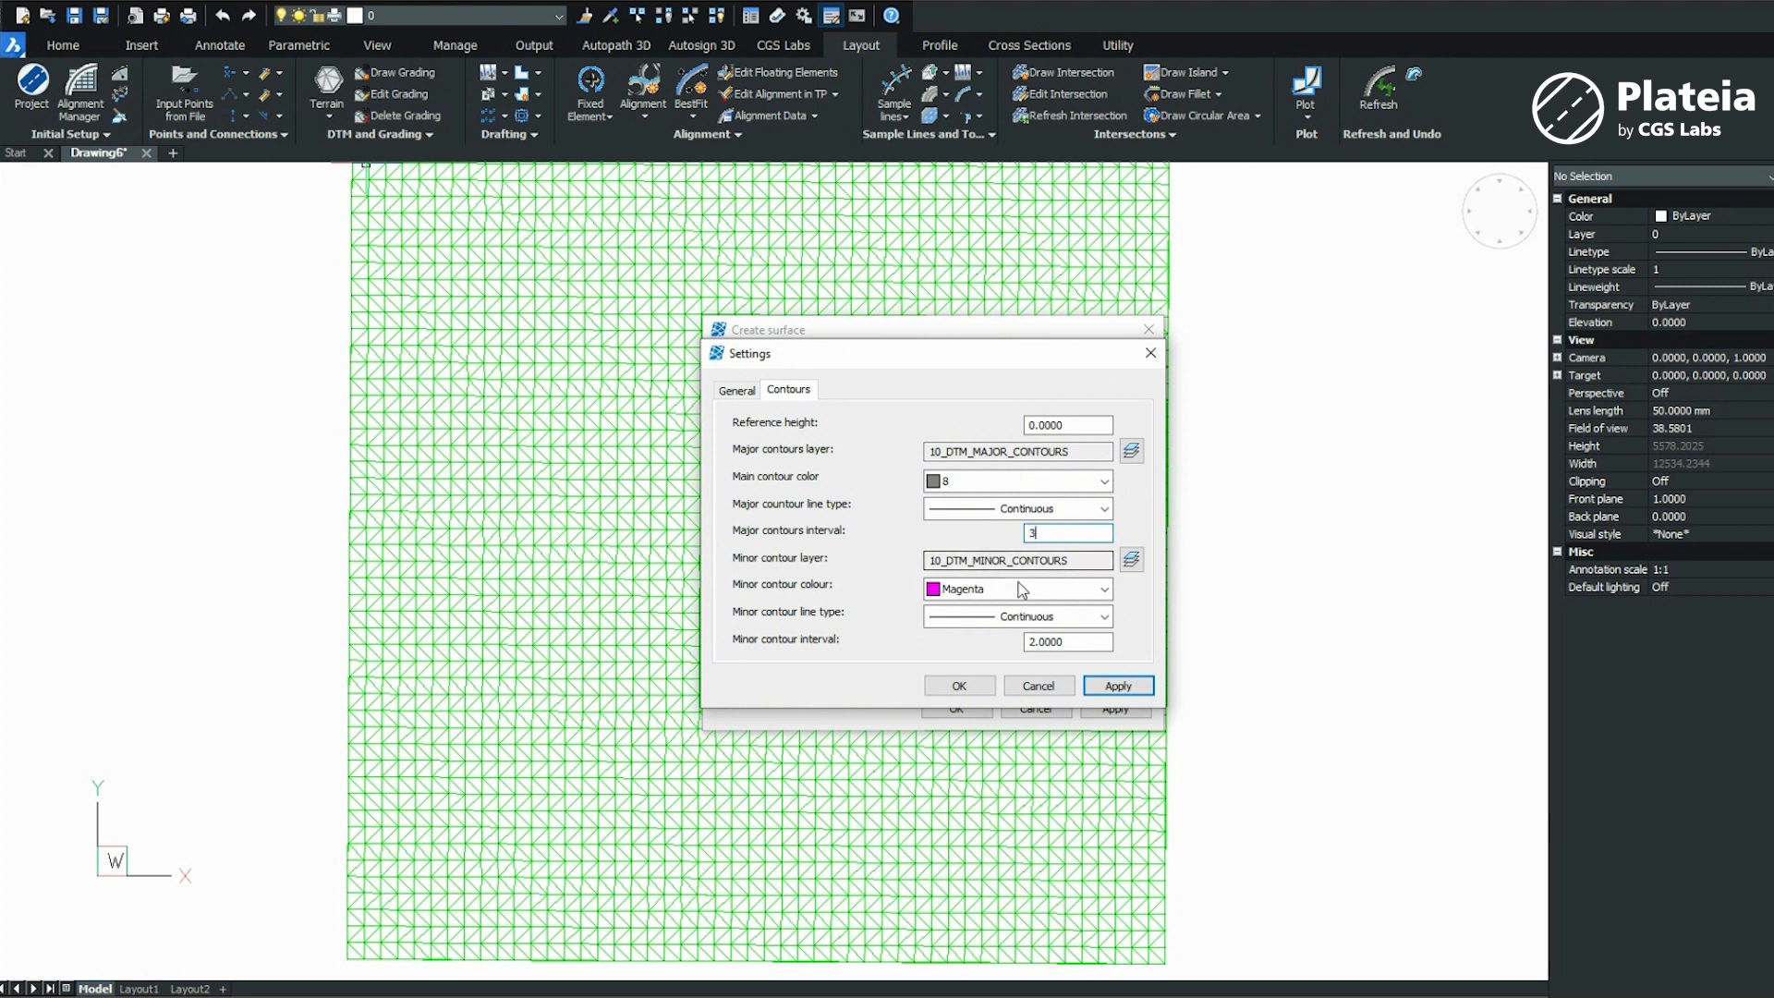
{"action": "left_click", "coordinate": [1101, 588]}
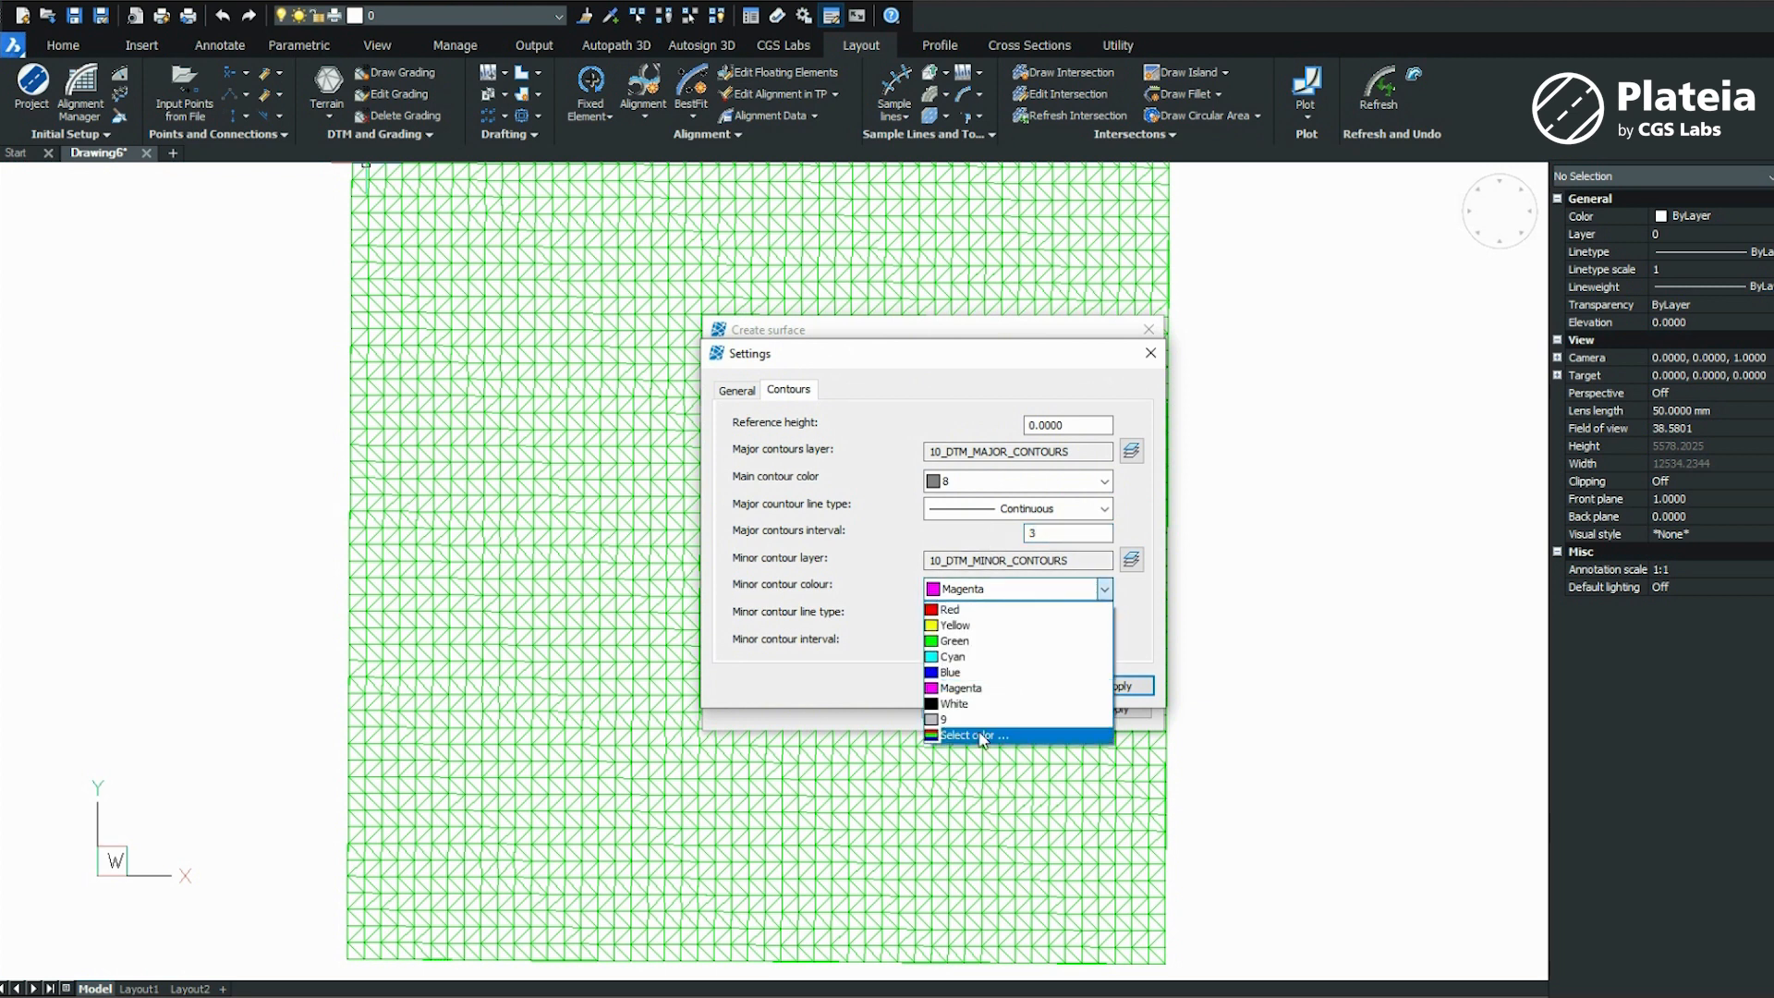
{"action": "left_click", "coordinate": [969, 734]}
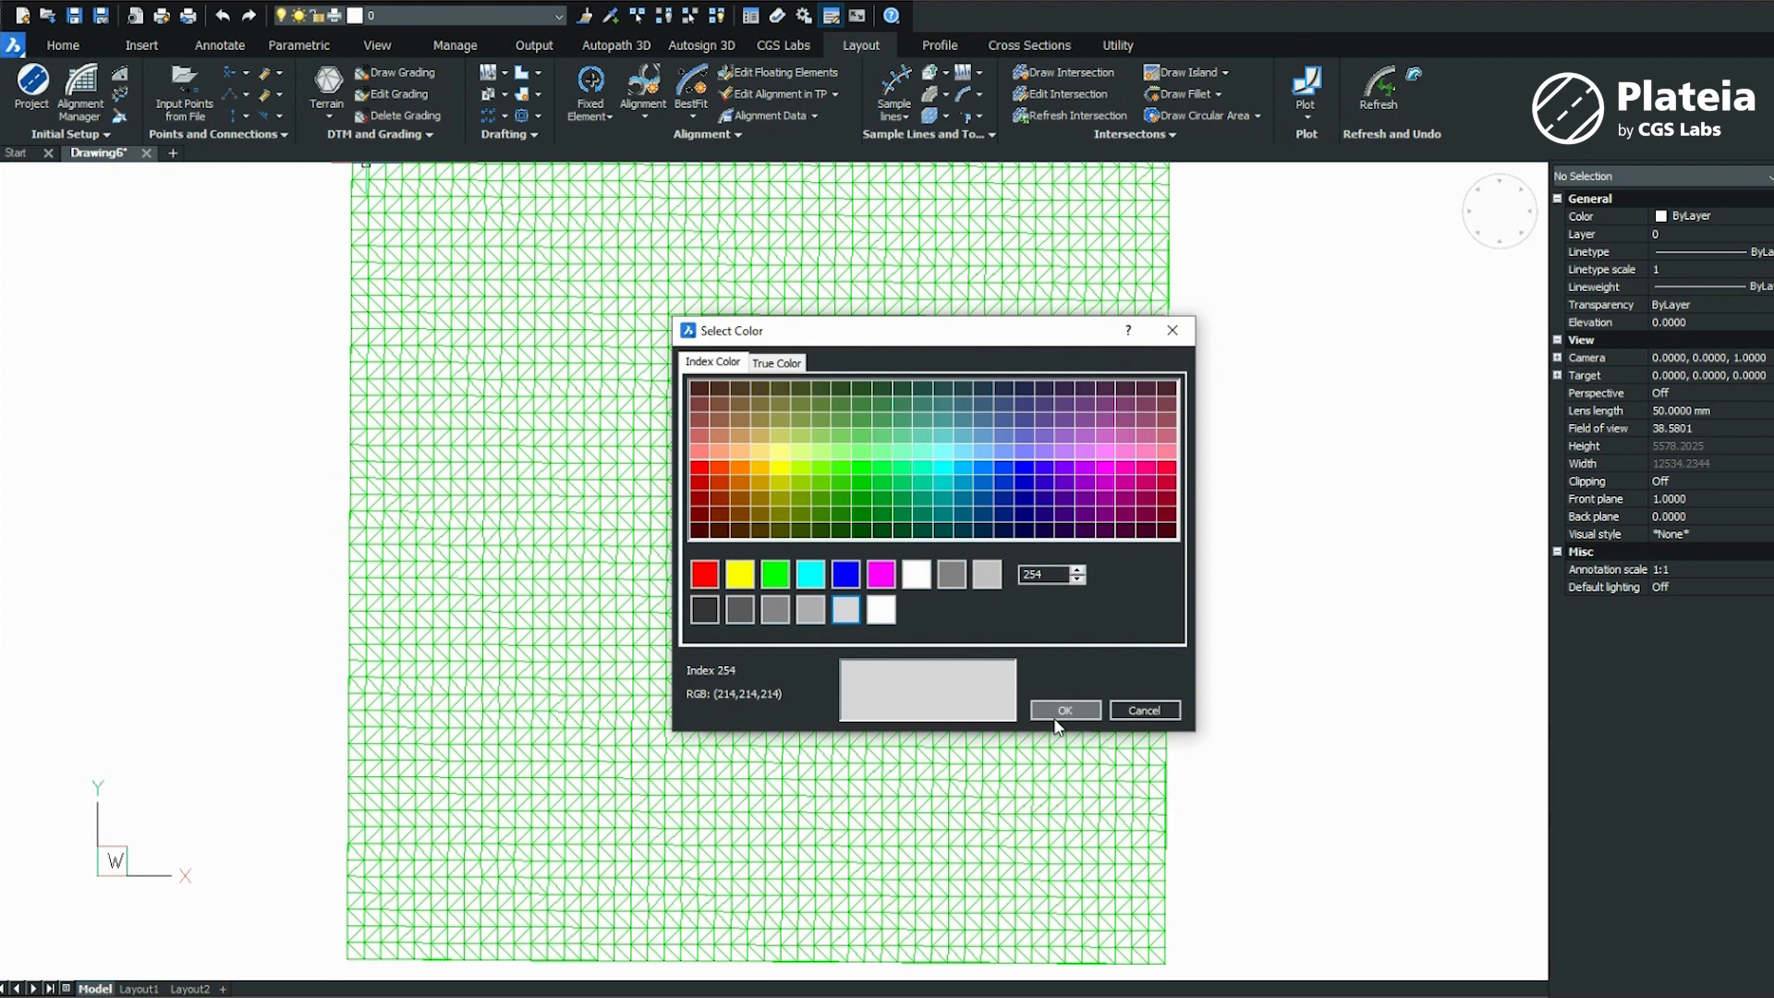
{"action": "left_click", "coordinate": [1062, 710]}
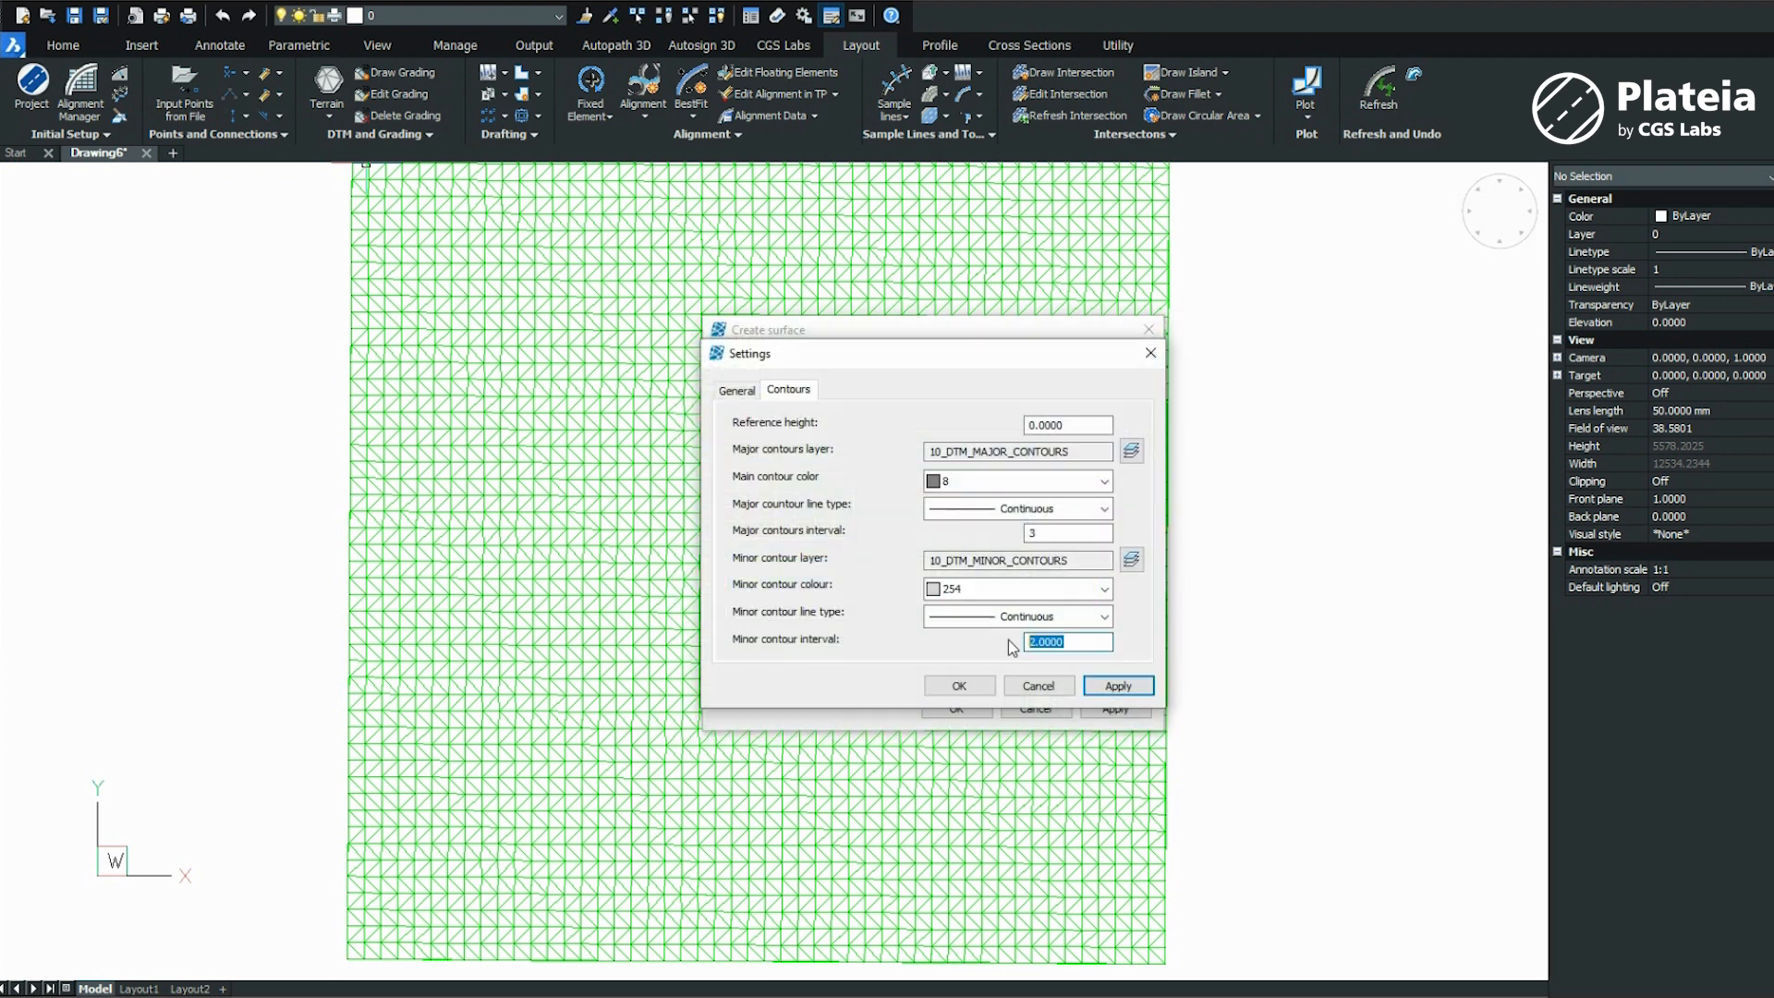
{"action": "left_click", "coordinate": [1118, 685]}
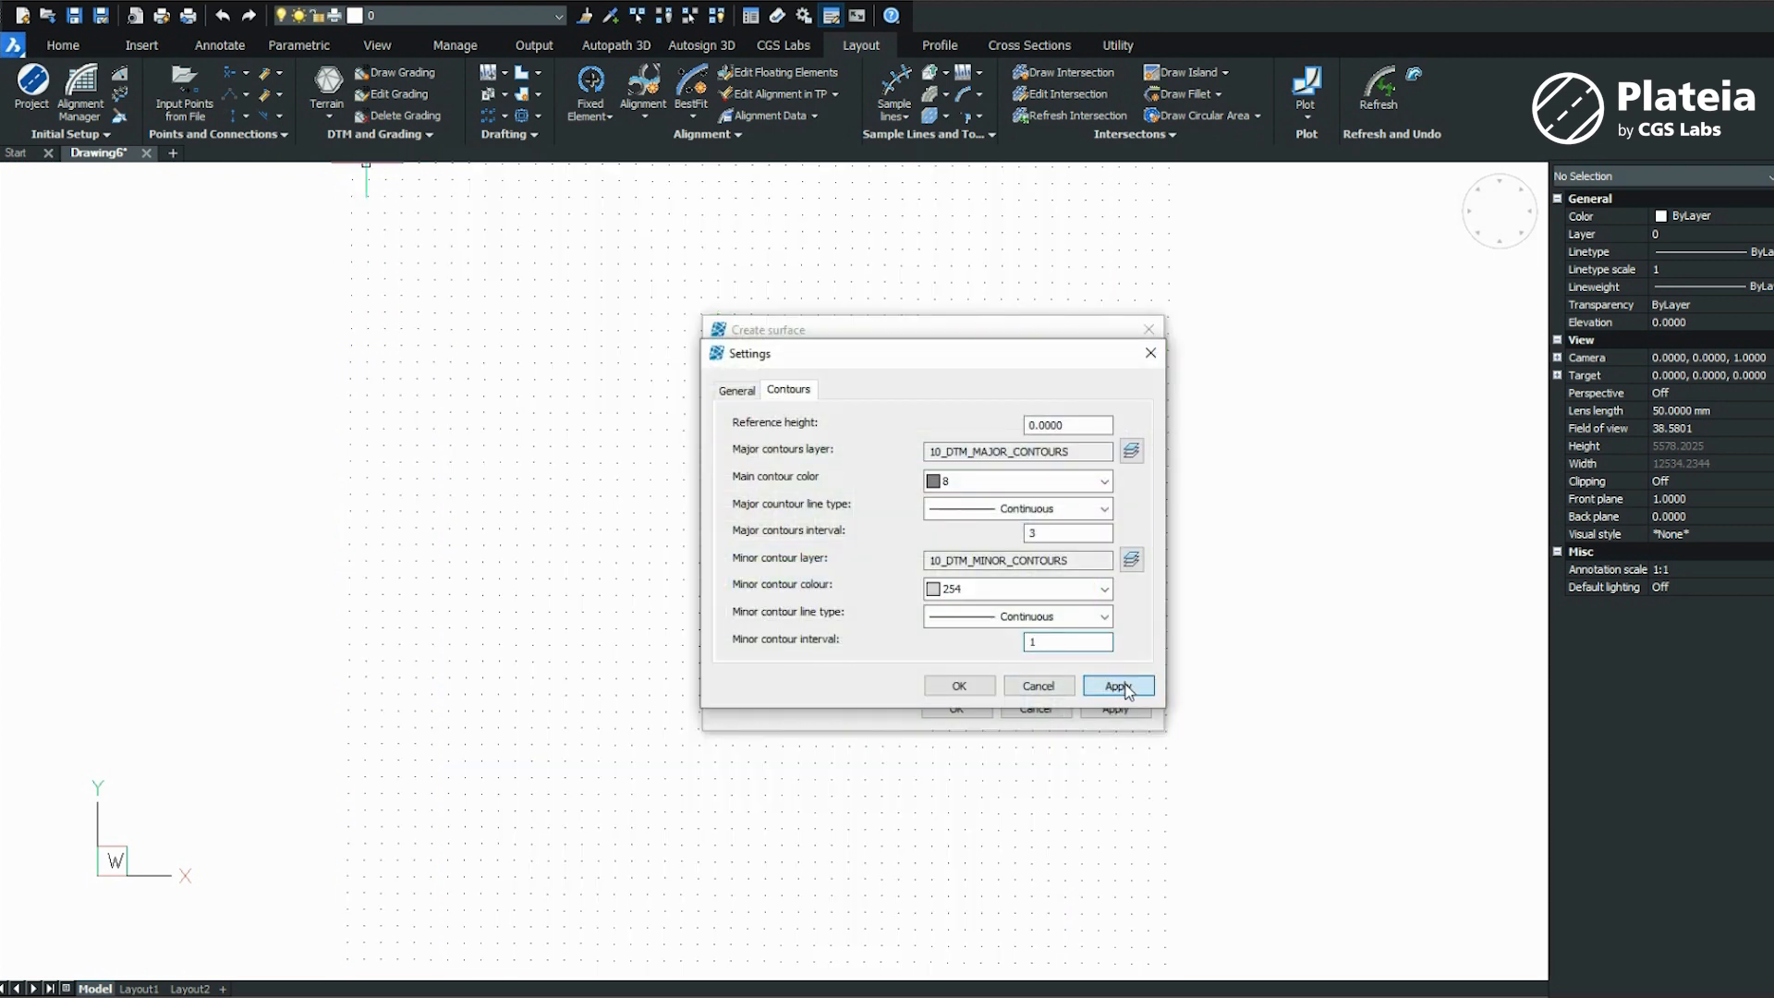
{"action": "left_click", "coordinate": [1116, 685]}
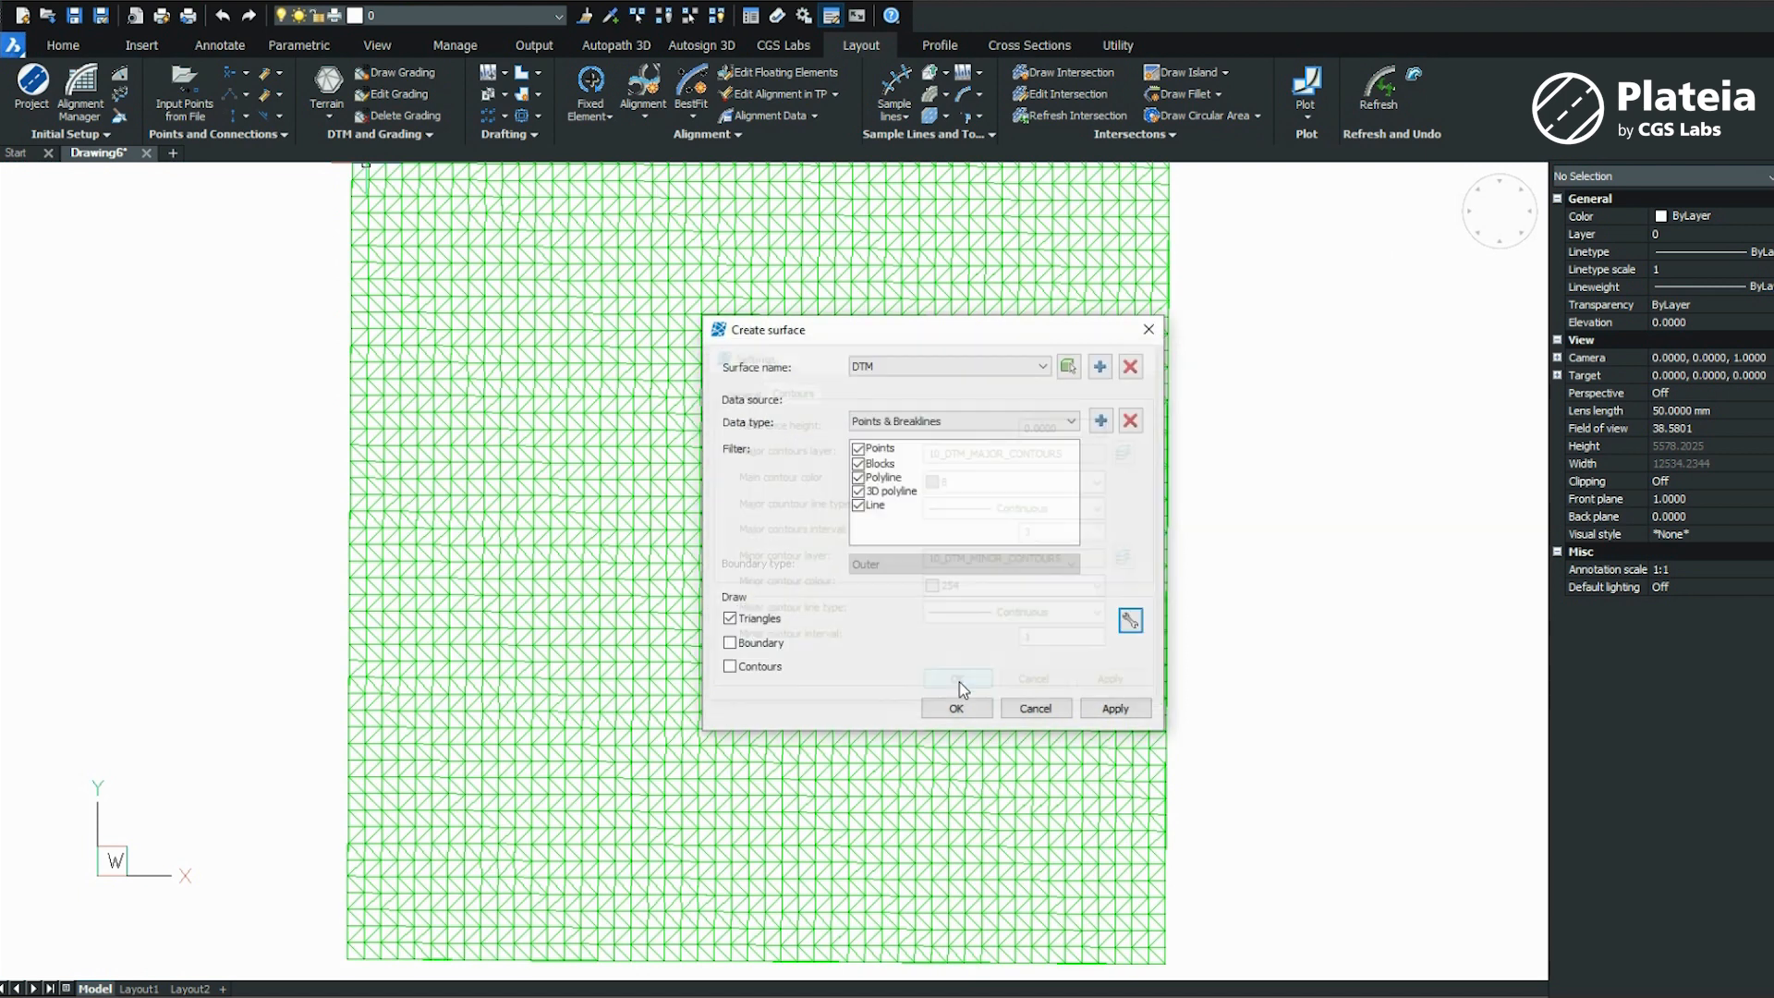
Rebuild the DTM surface with boundary and contours shown instead of triangles
{"action": "left_click", "coordinate": [730, 617]}
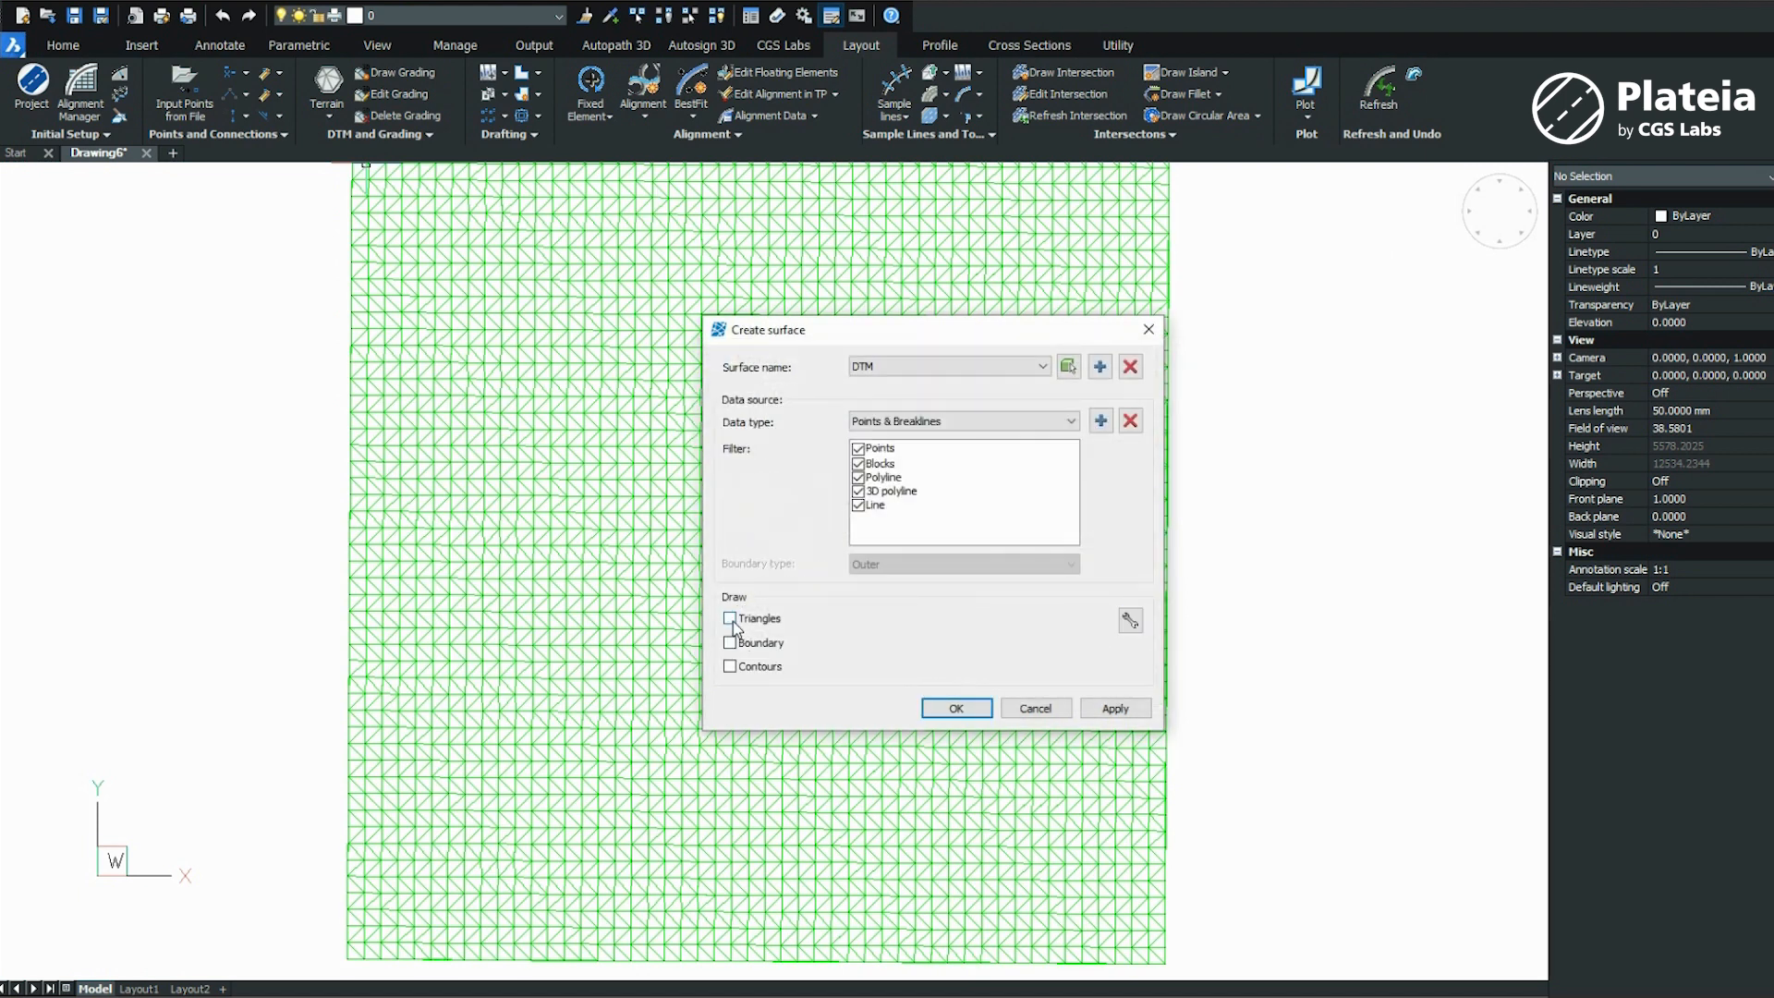
{"action": "left_click", "coordinate": [732, 667]}
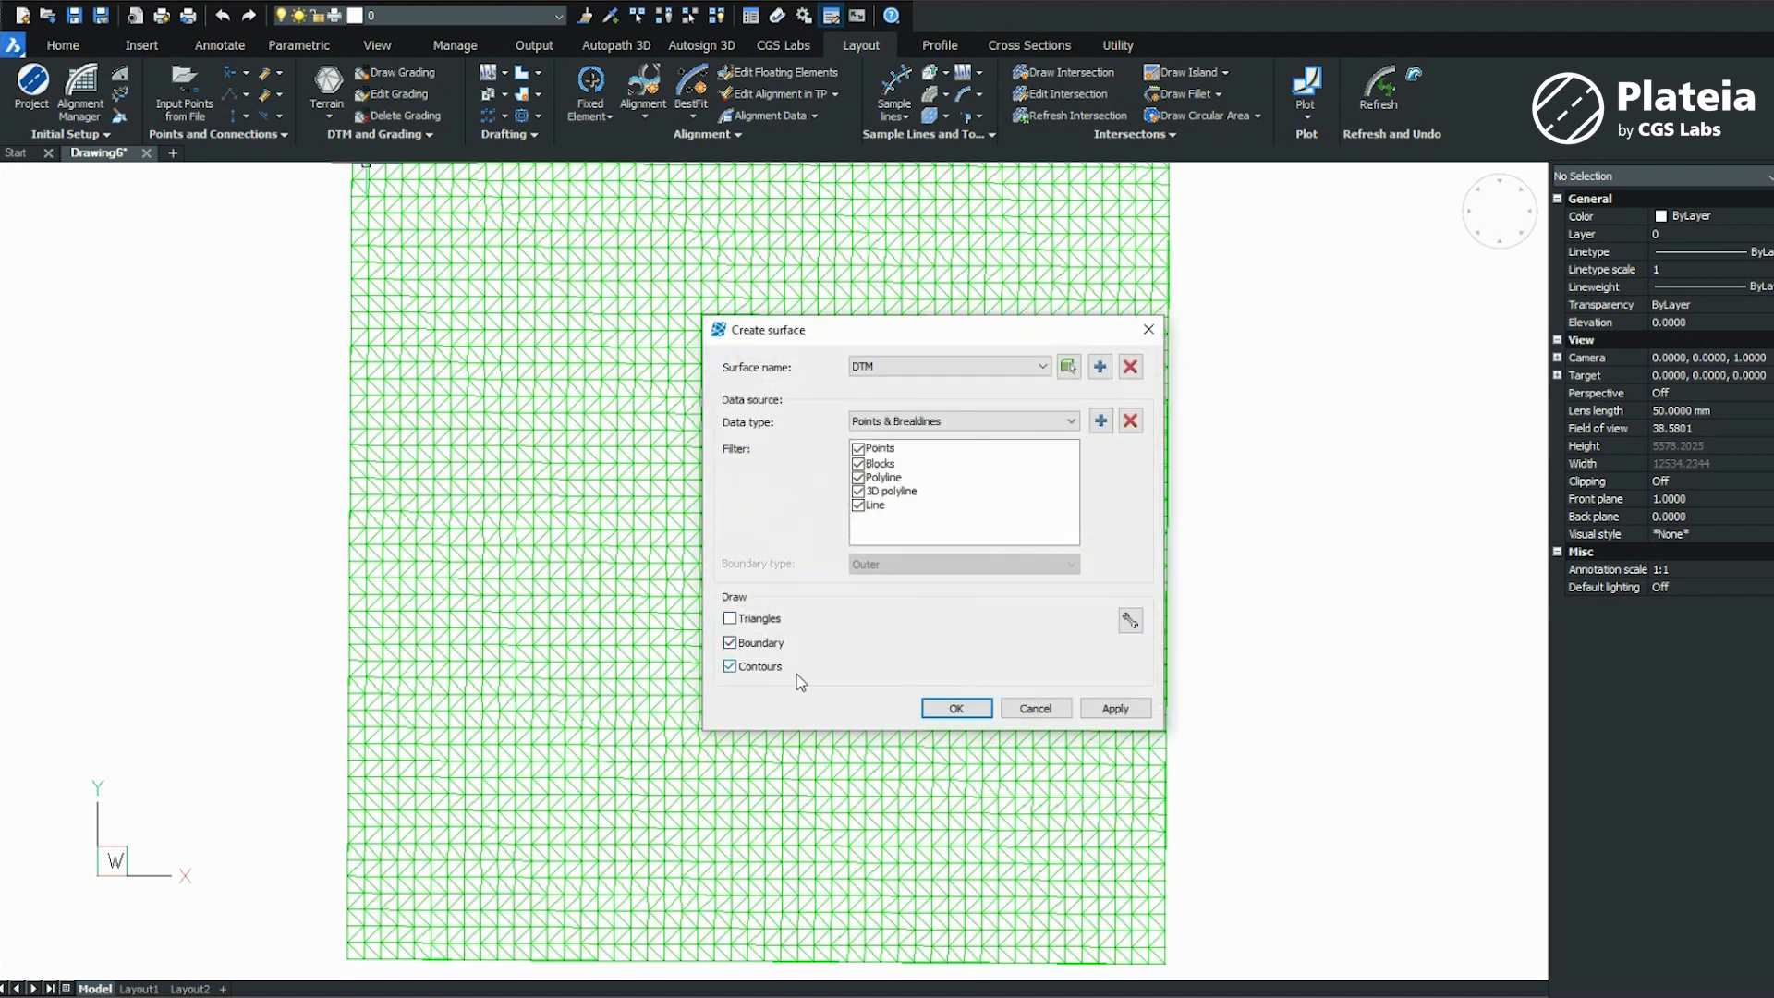
{"action": "left_click", "coordinate": [956, 708]}
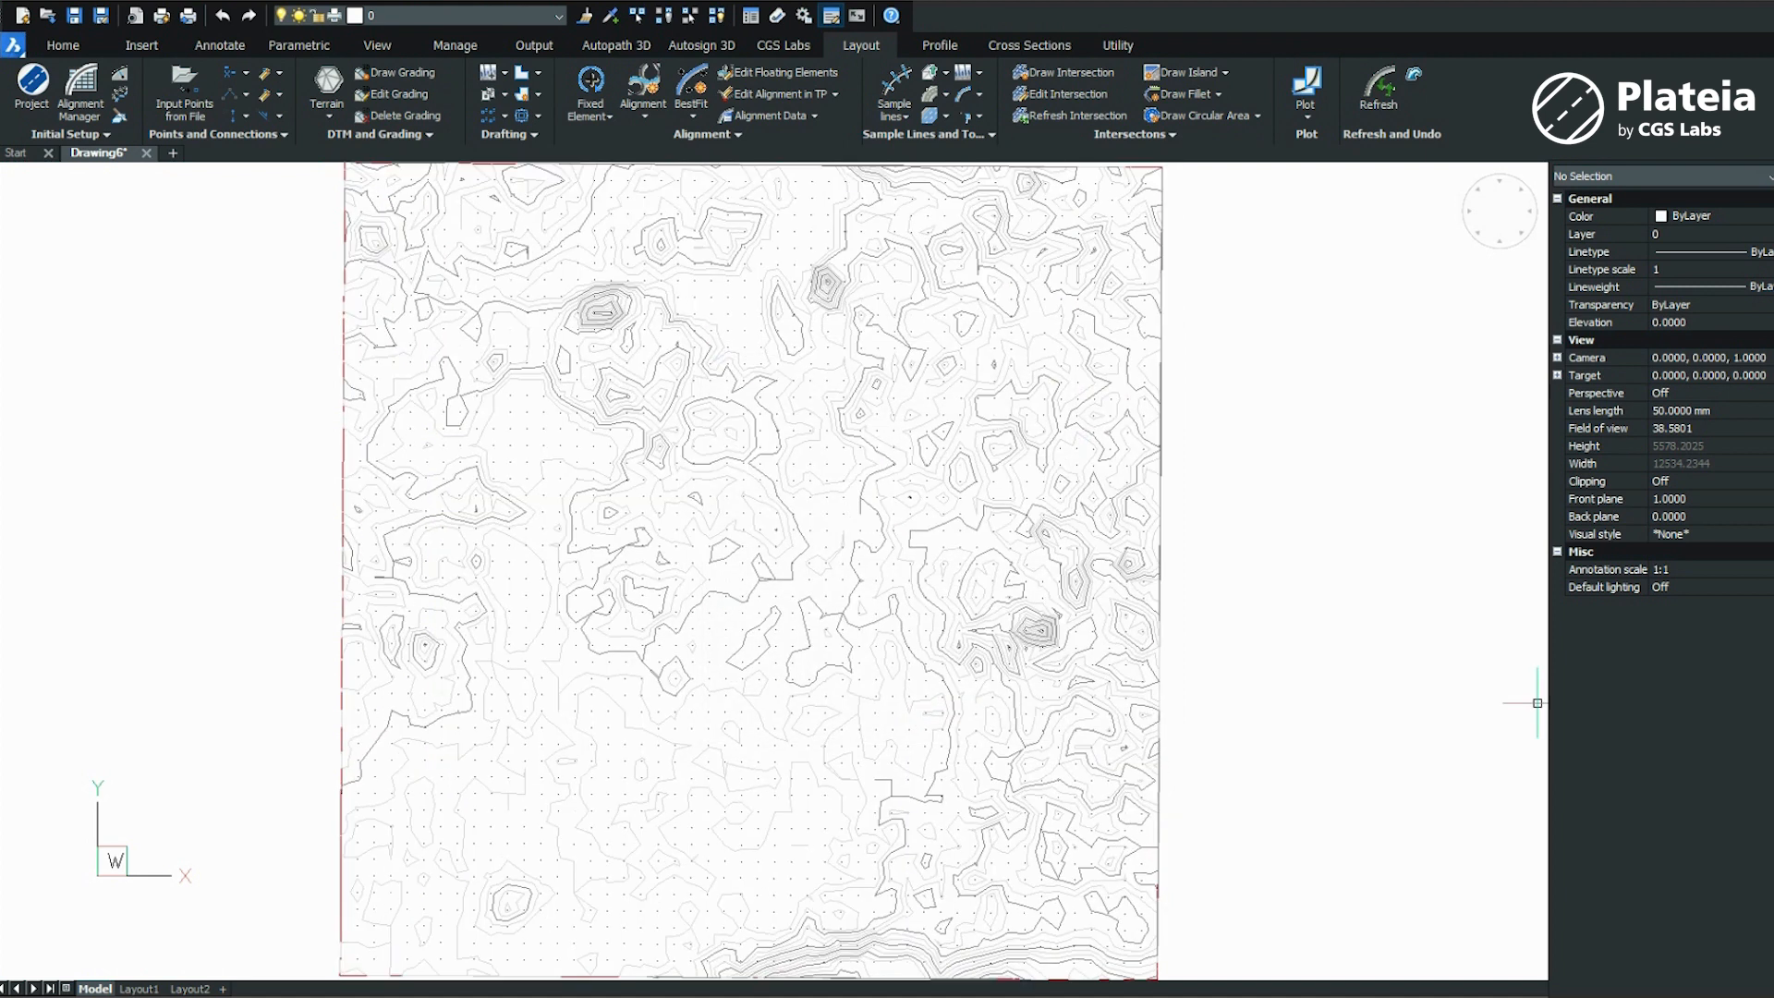